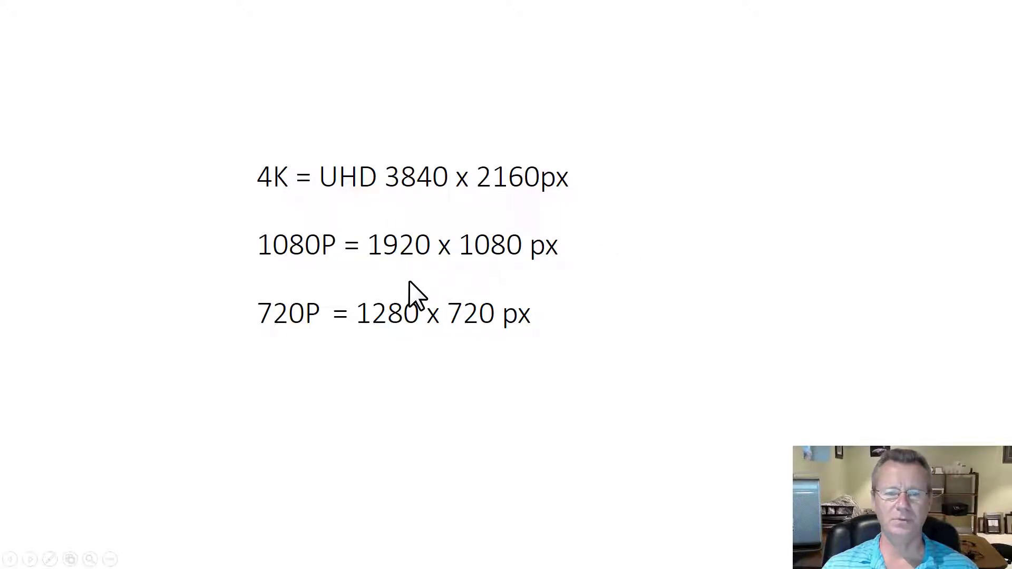
mouse_move(277, 216)
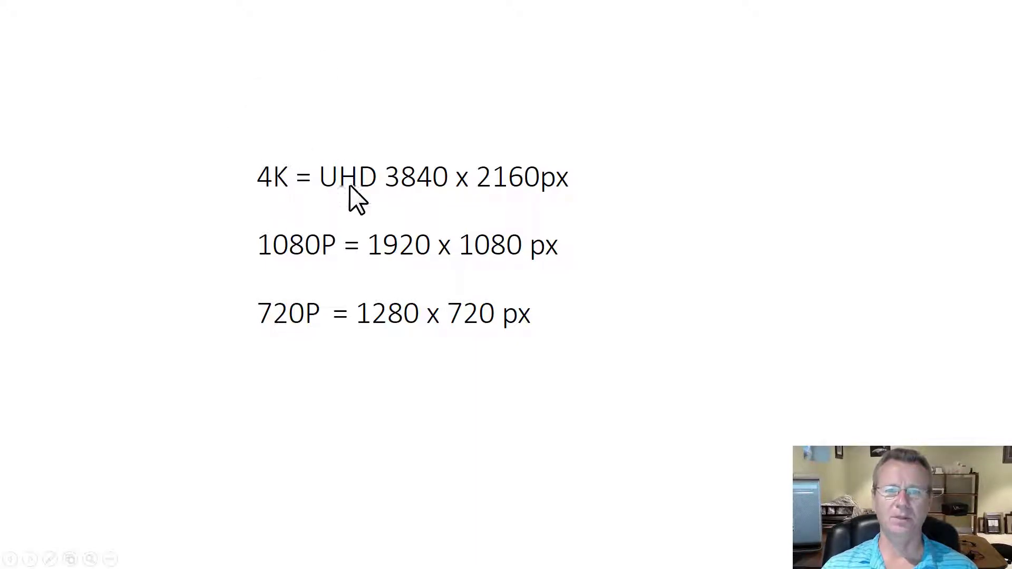
mouse_move(371, 242)
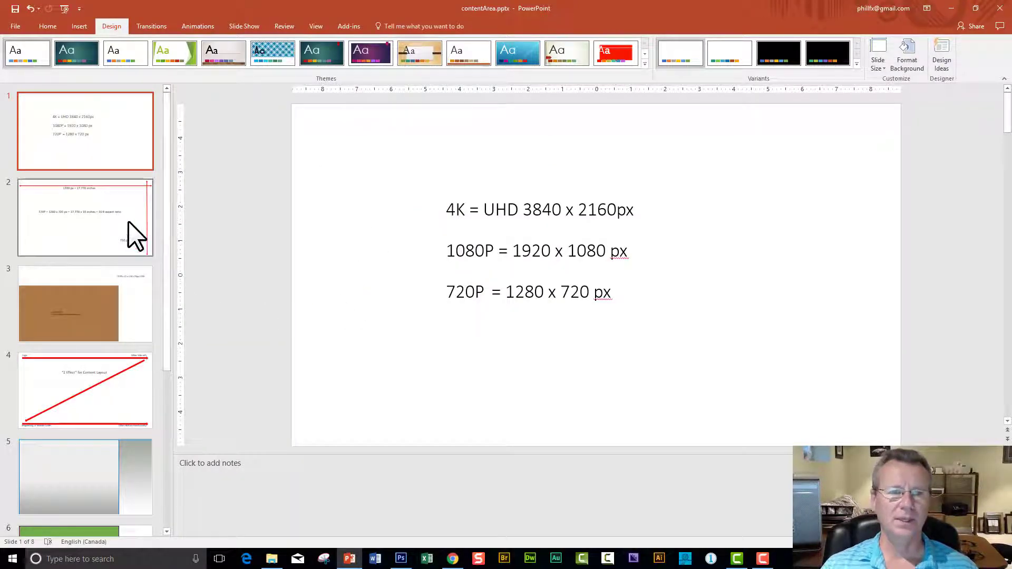
Show slide 2, labelling 1280 px = 17.778 inches and 720 px = 10 inches.
left_click(85, 217)
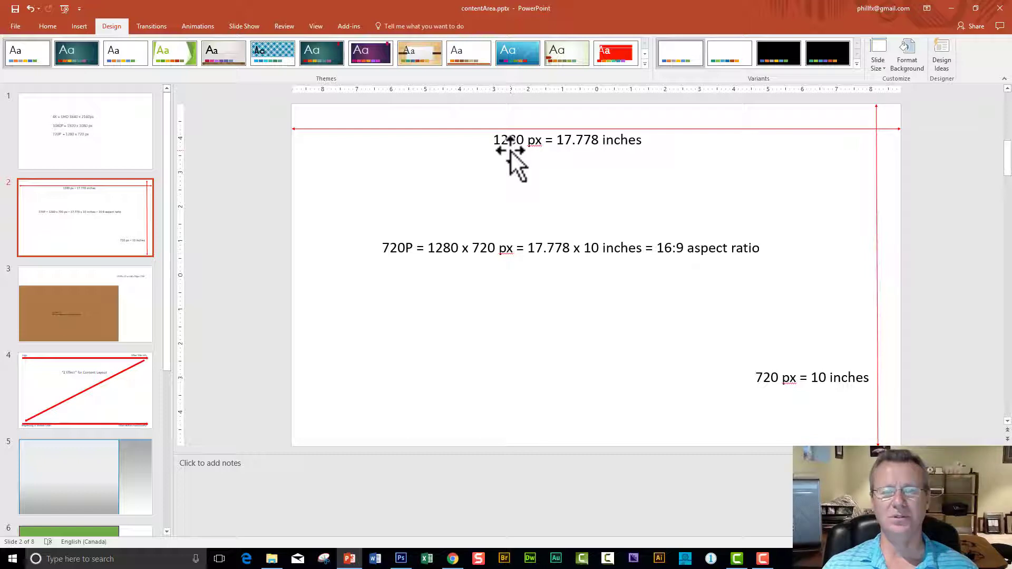
mouse_move(542, 161)
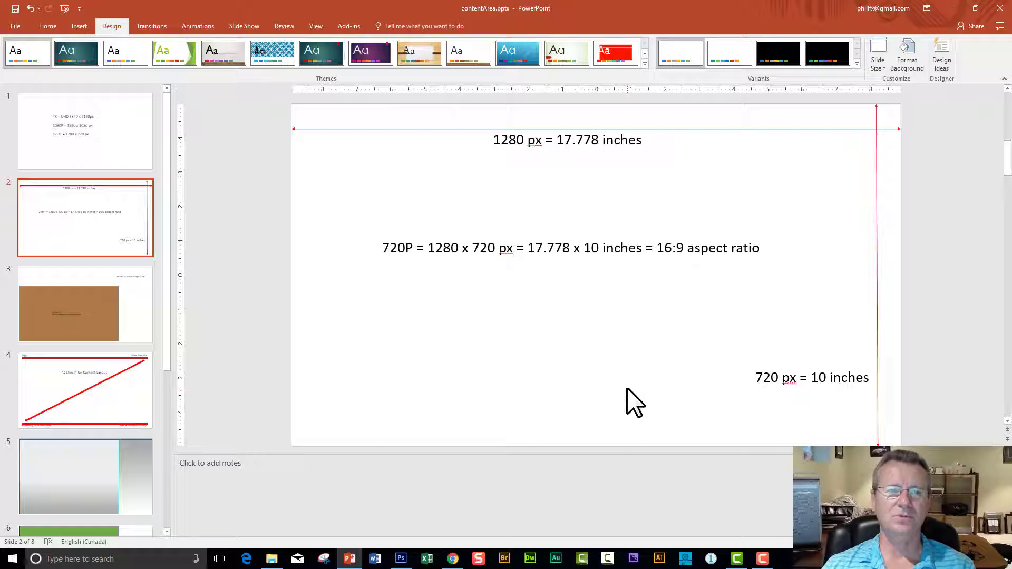
mouse_move(419, 200)
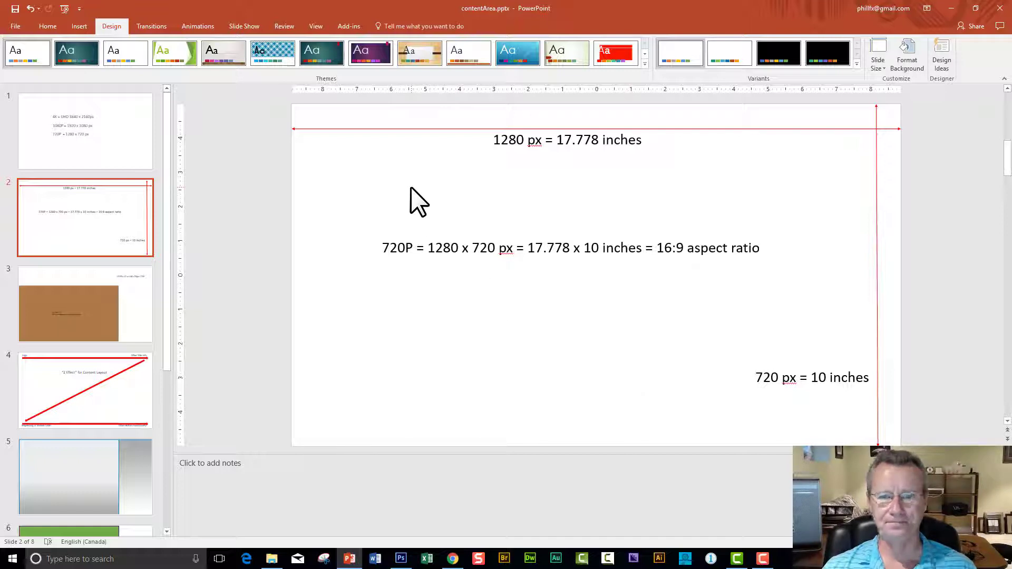
mouse_move(412, 213)
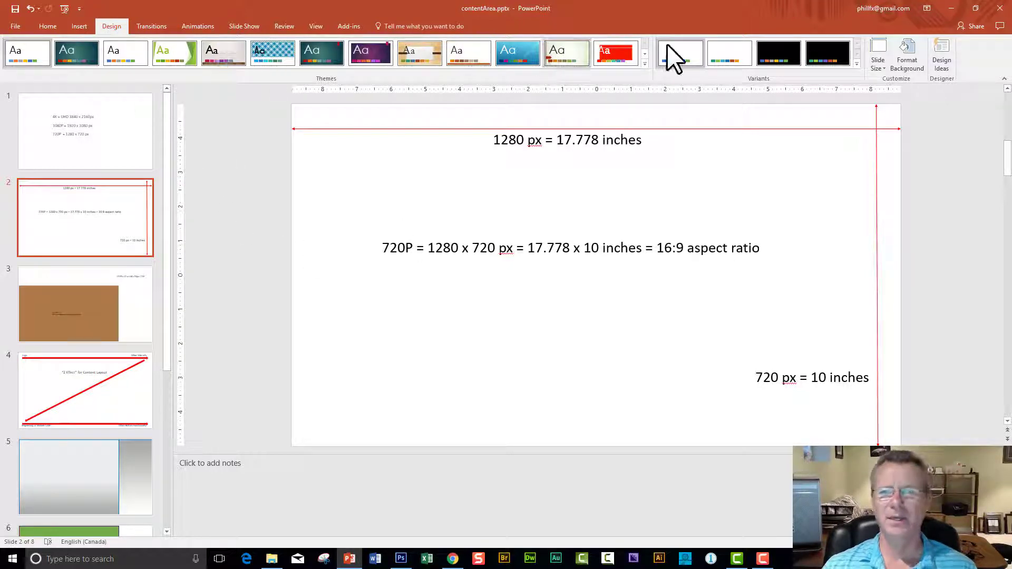
left_click(878, 55)
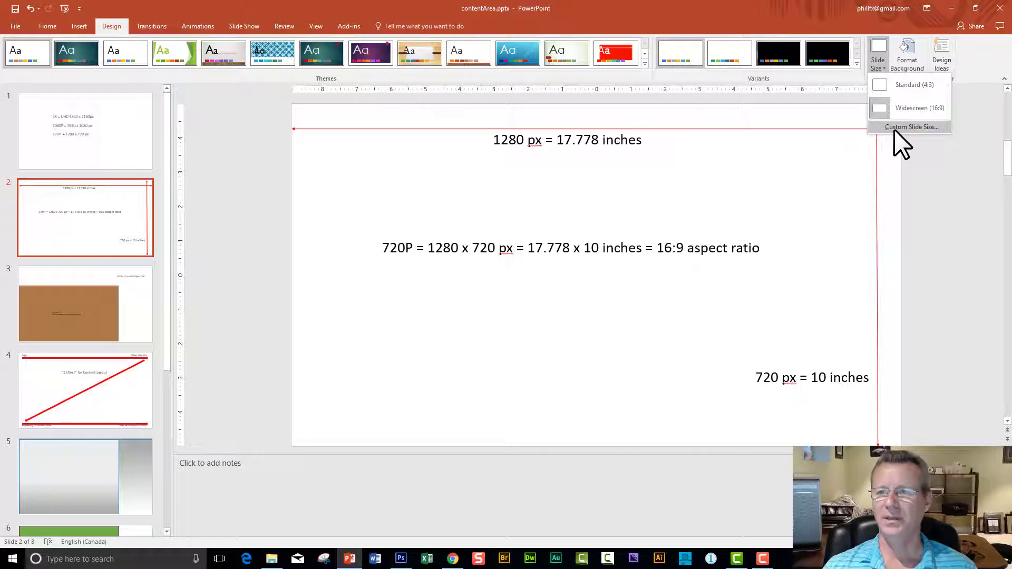
left_click(911, 127)
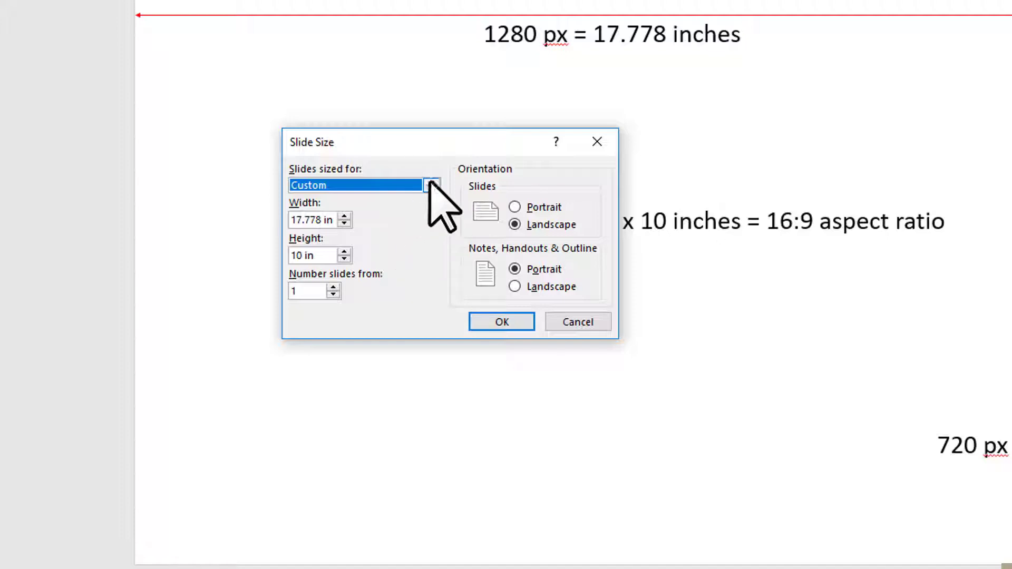
left_click(430, 185)
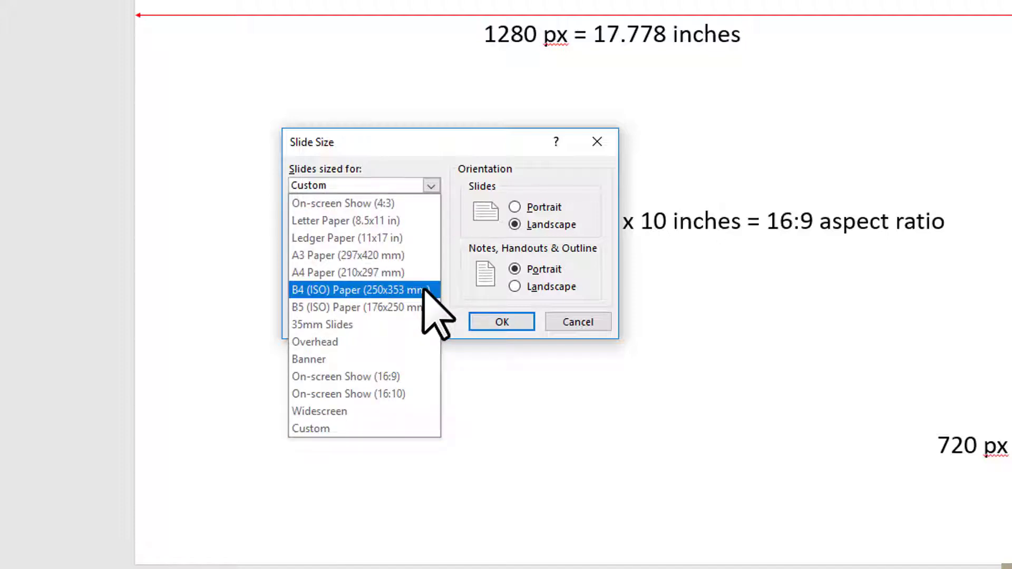
left_click(320, 411)
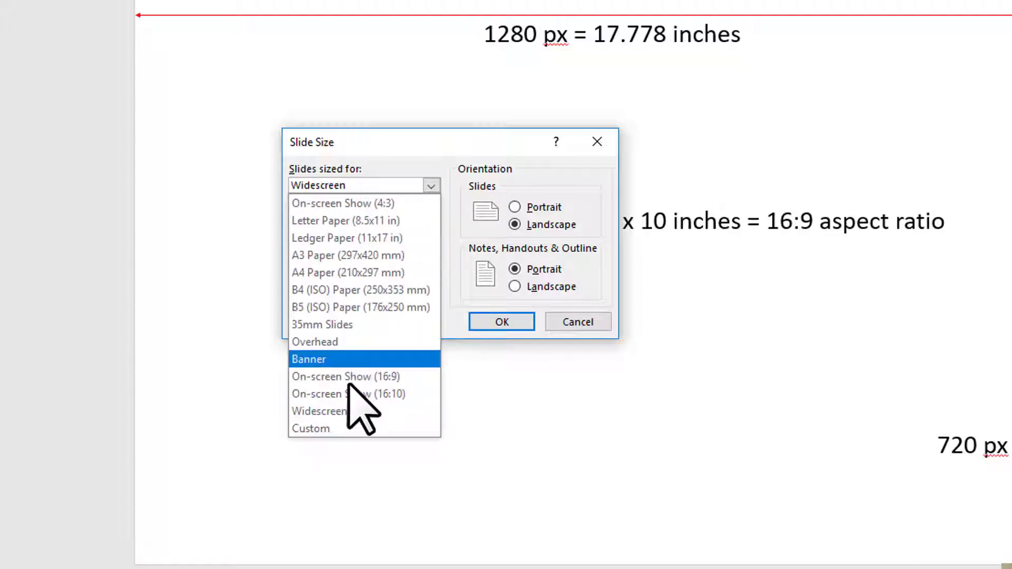
left_click(345, 377)
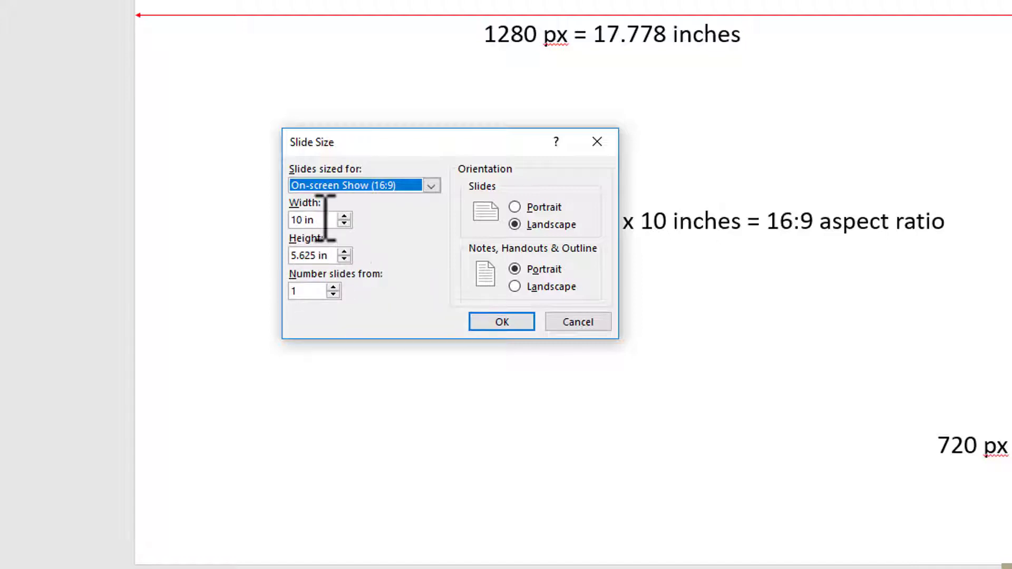
left_click(308, 219)
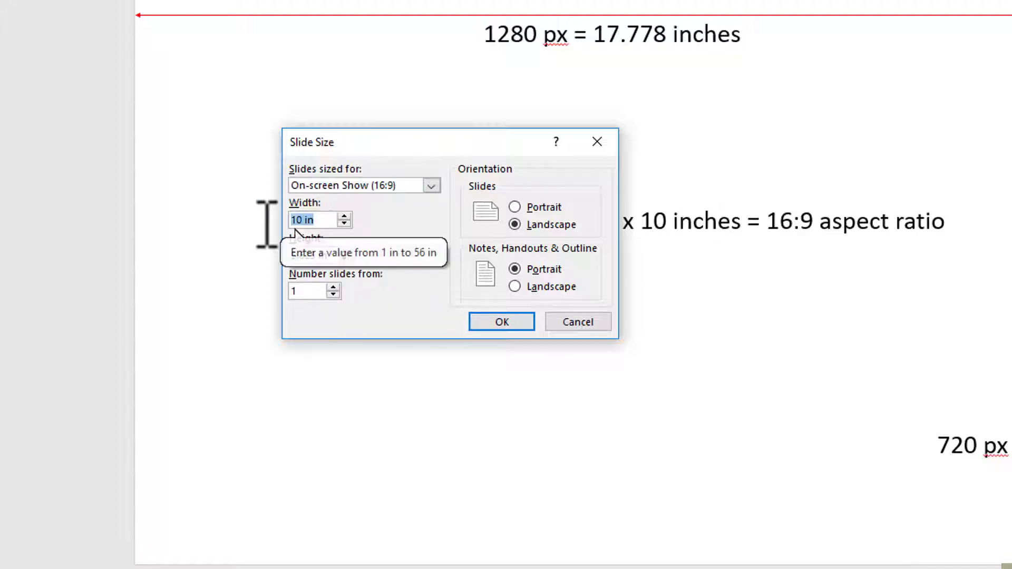
type("17")
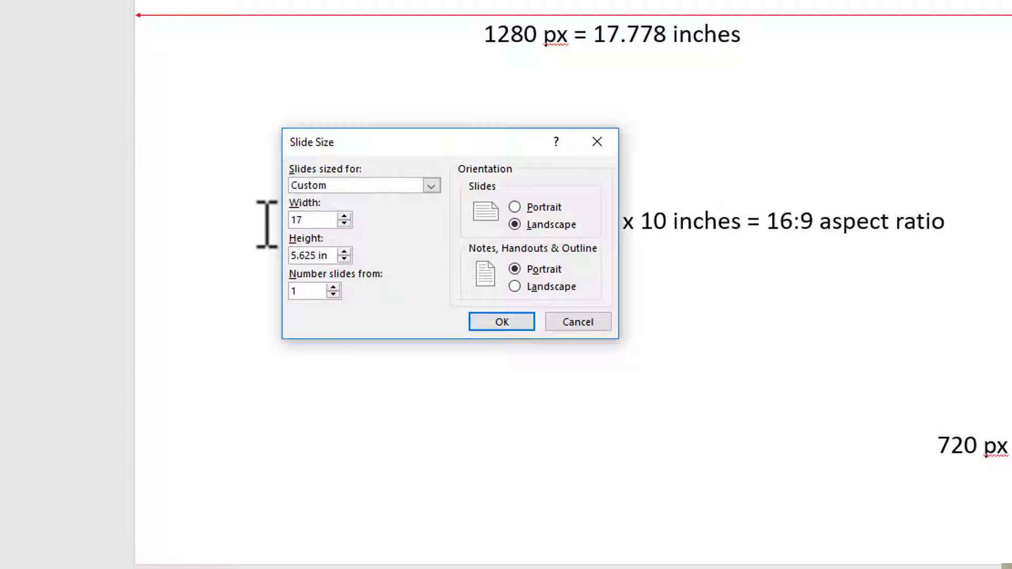
type("17.778 in")
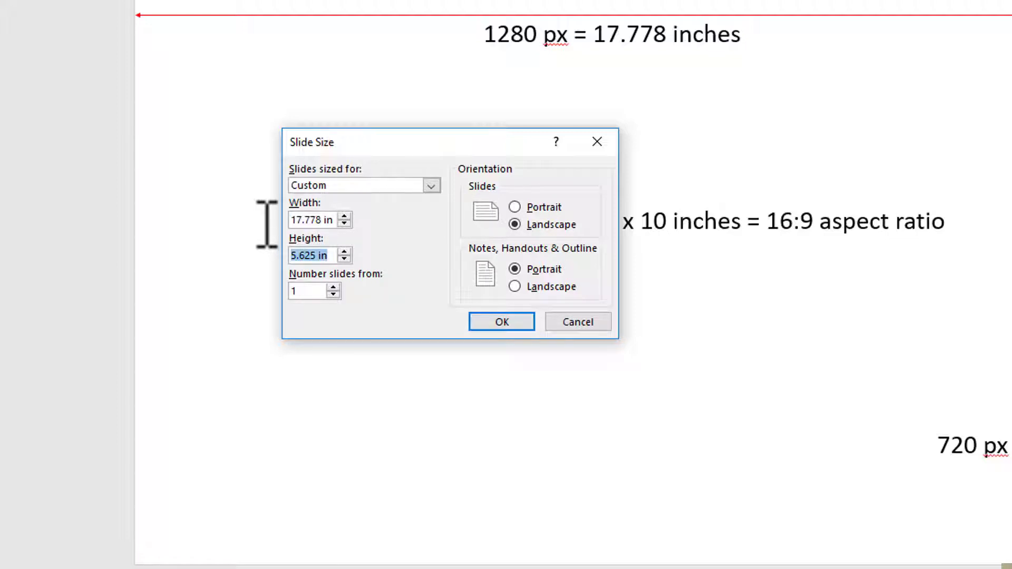
type("10")
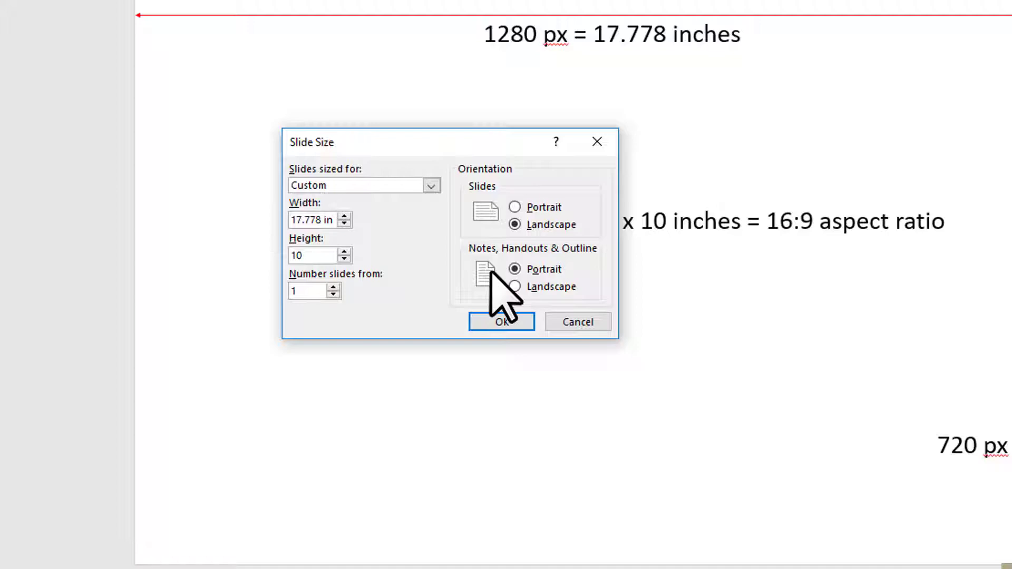
left_click(502, 322)
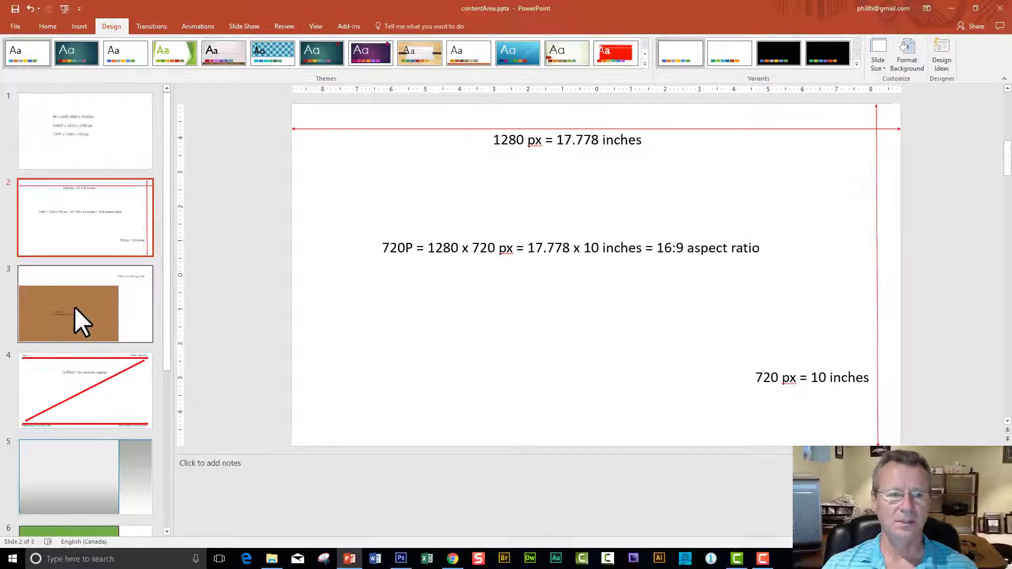
Show slide 3, comparing the 13.333 × 7.5 inch widescreen box with 17.778 × 10 inches.
left_click(84, 303)
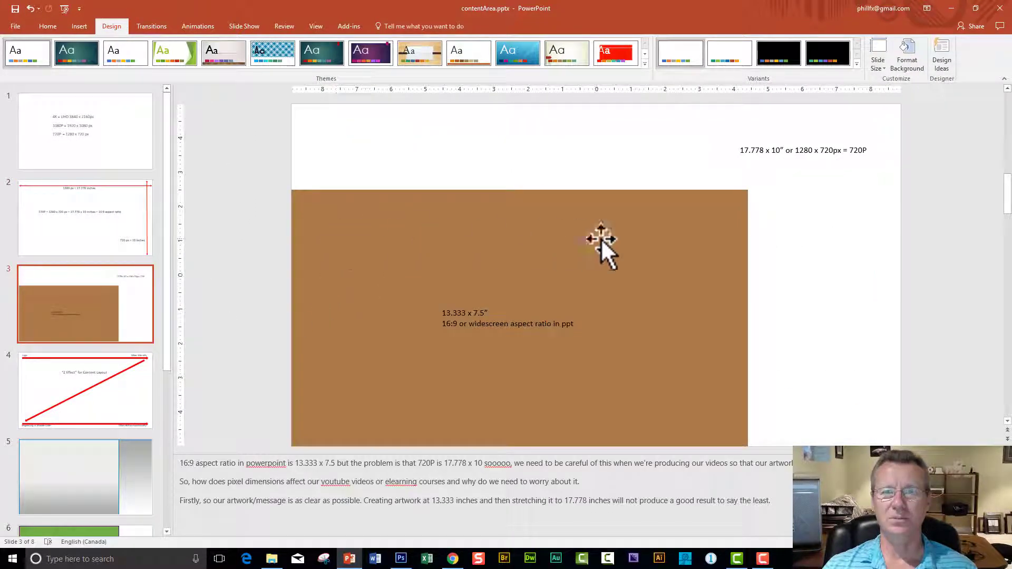
mouse_move(472, 362)
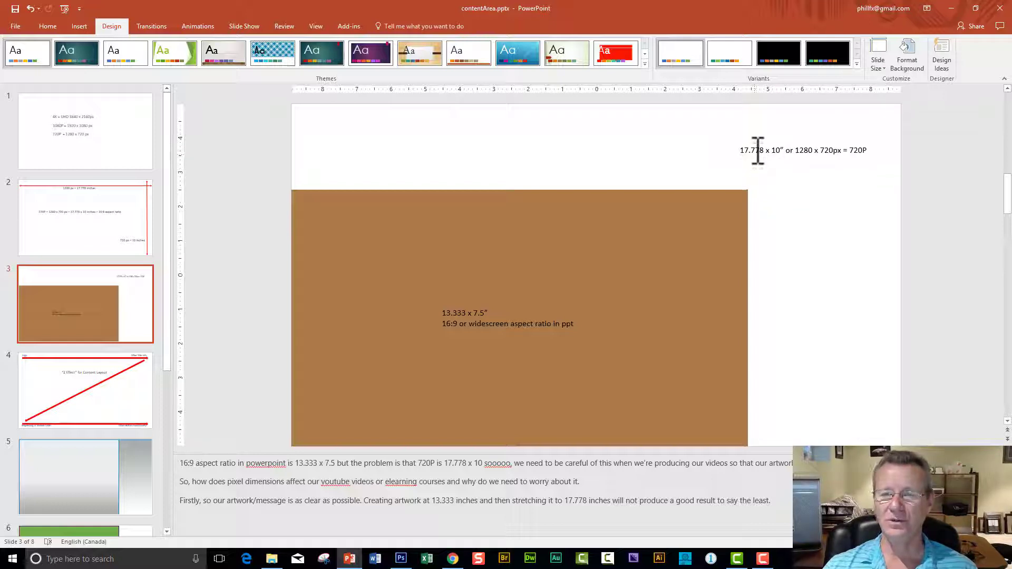
mouse_move(782, 149)
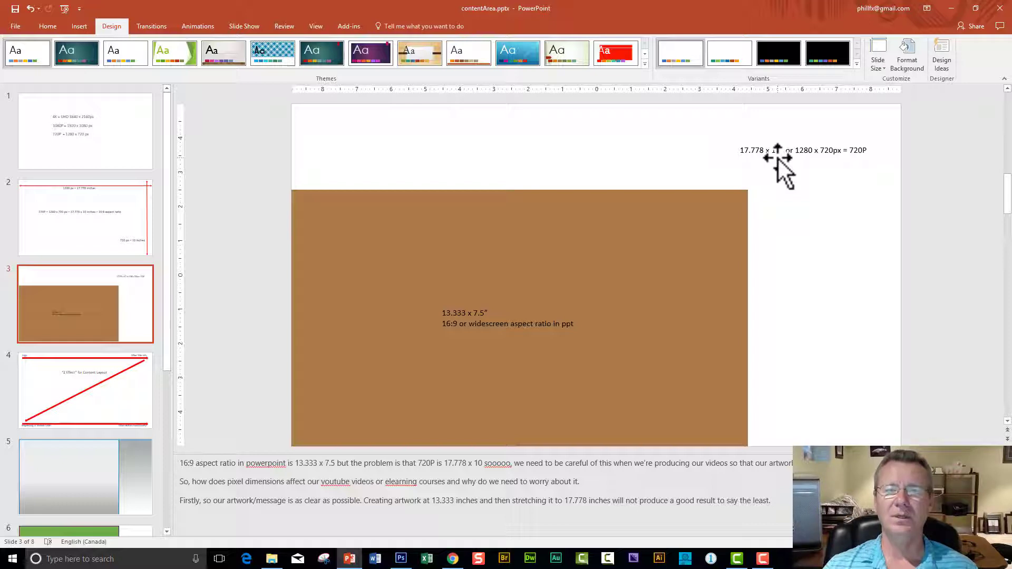
mouse_move(633, 319)
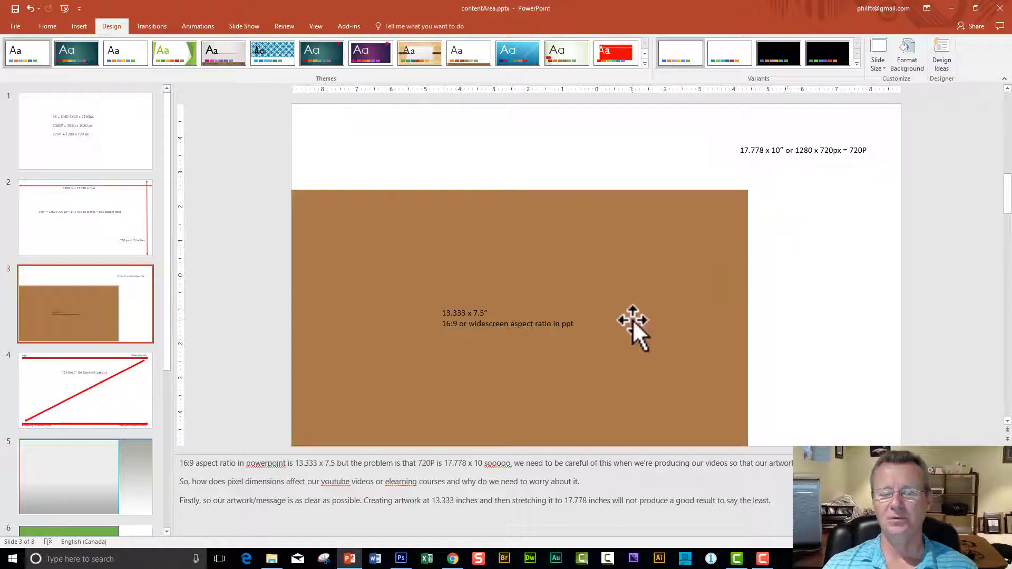
mouse_move(503, 300)
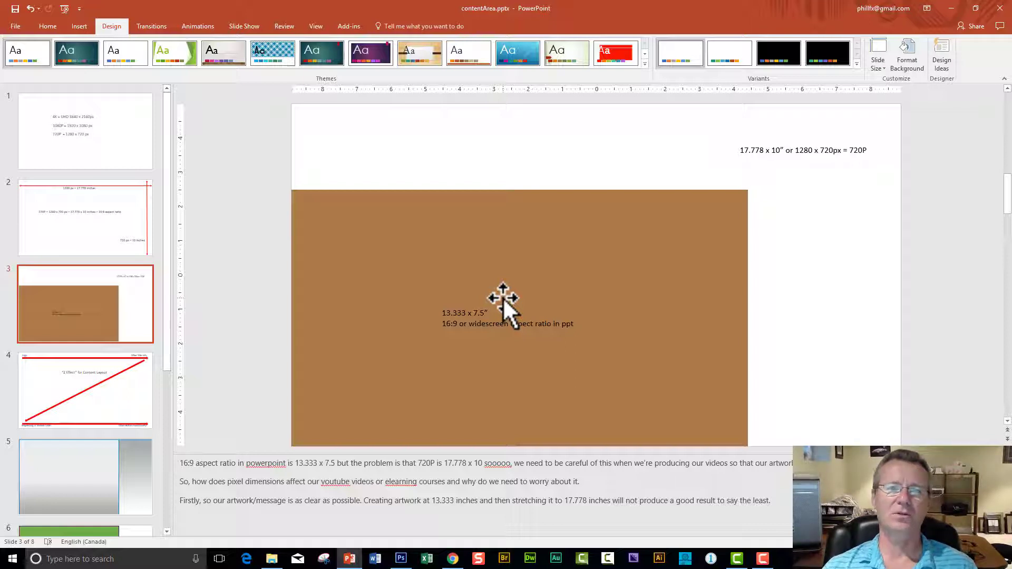
mouse_move(523, 281)
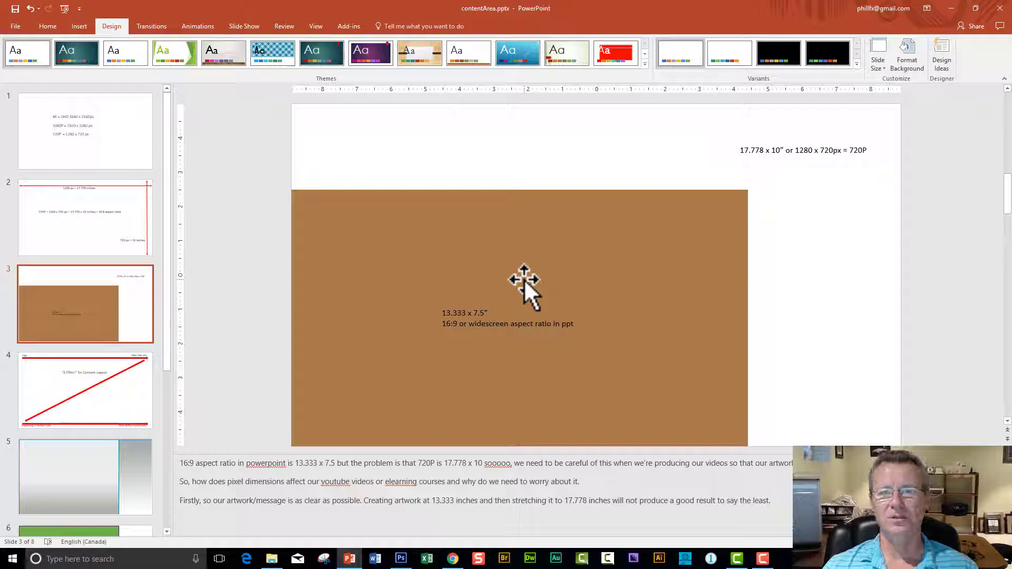
mouse_move(533, 262)
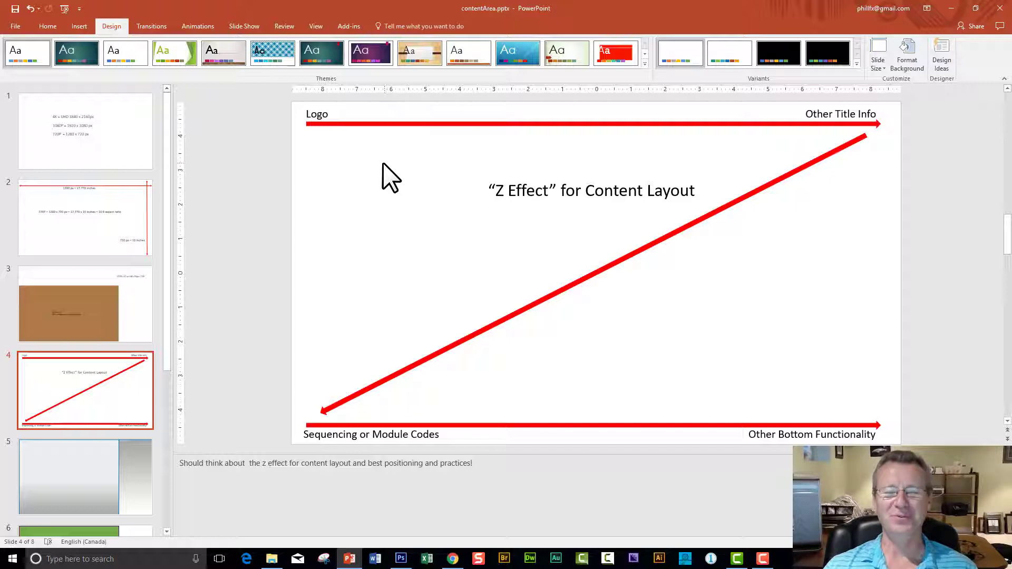
mouse_move(385, 190)
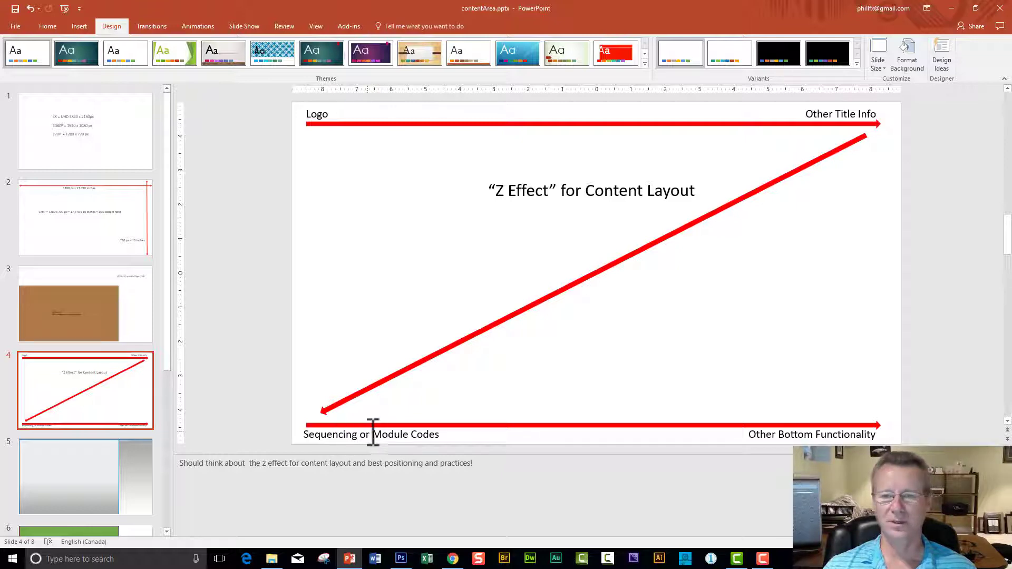
mouse_move(816, 434)
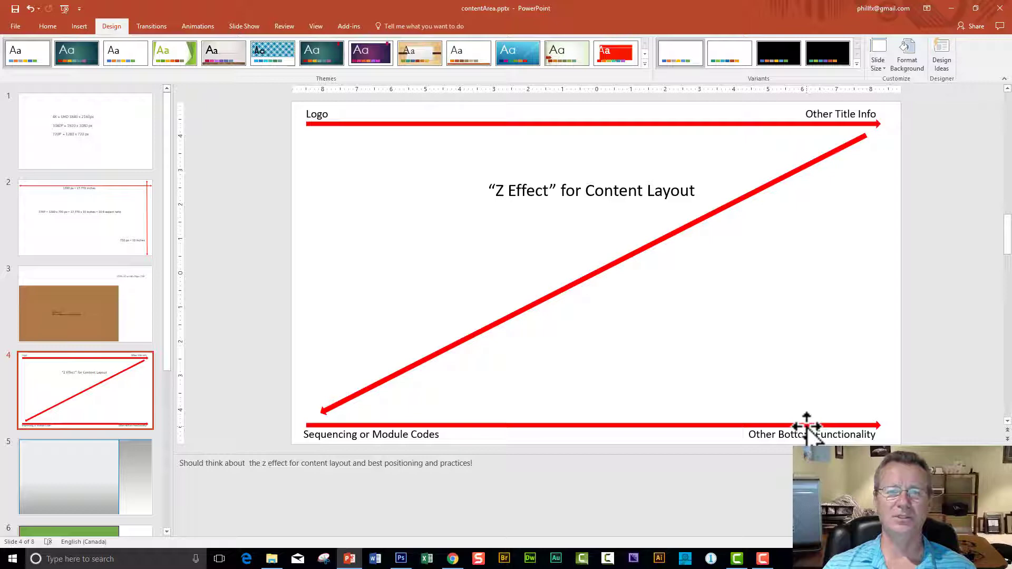
mouse_move(727, 329)
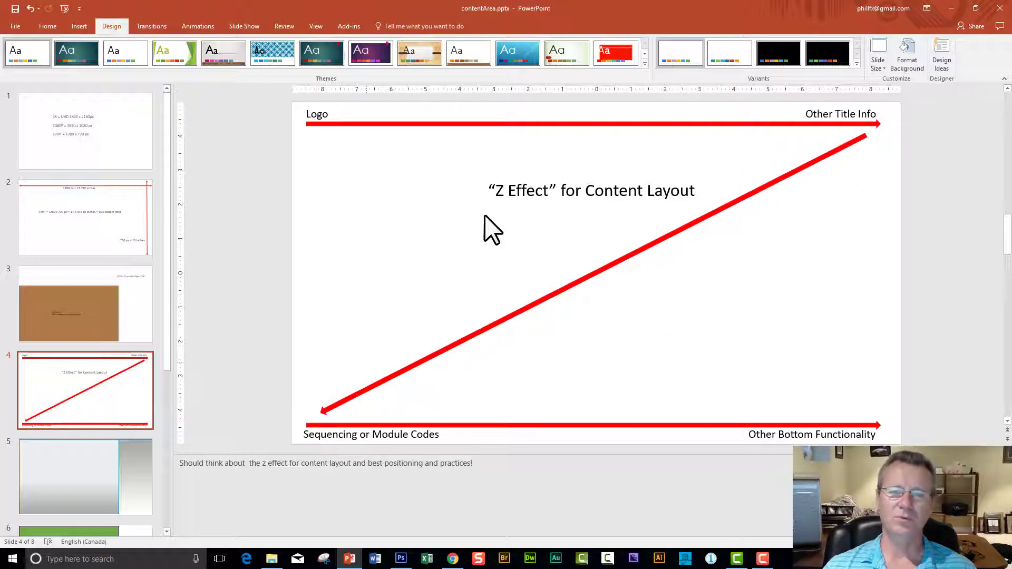
mouse_move(742, 194)
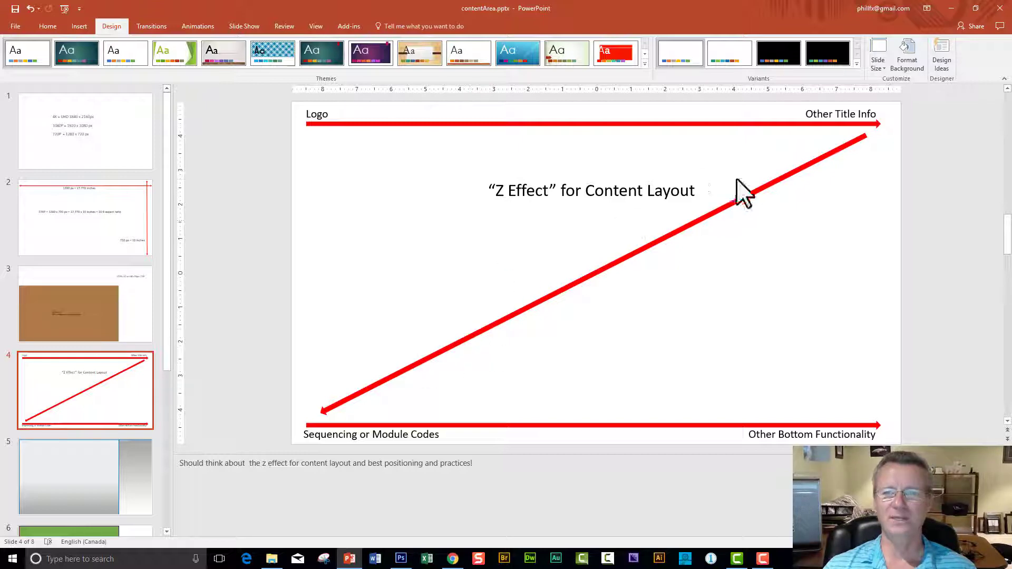
mouse_move(793, 348)
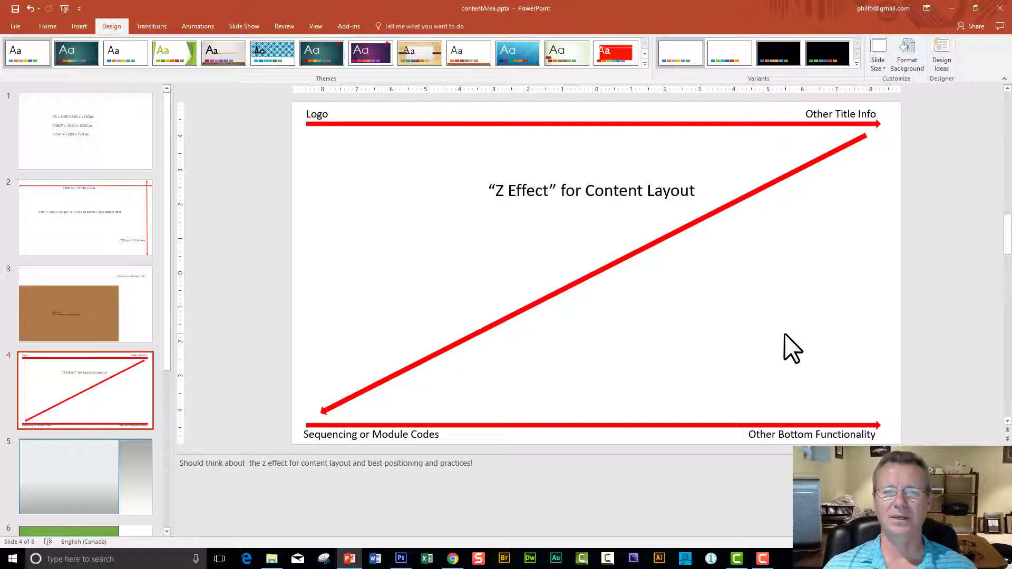
mouse_move(175, 351)
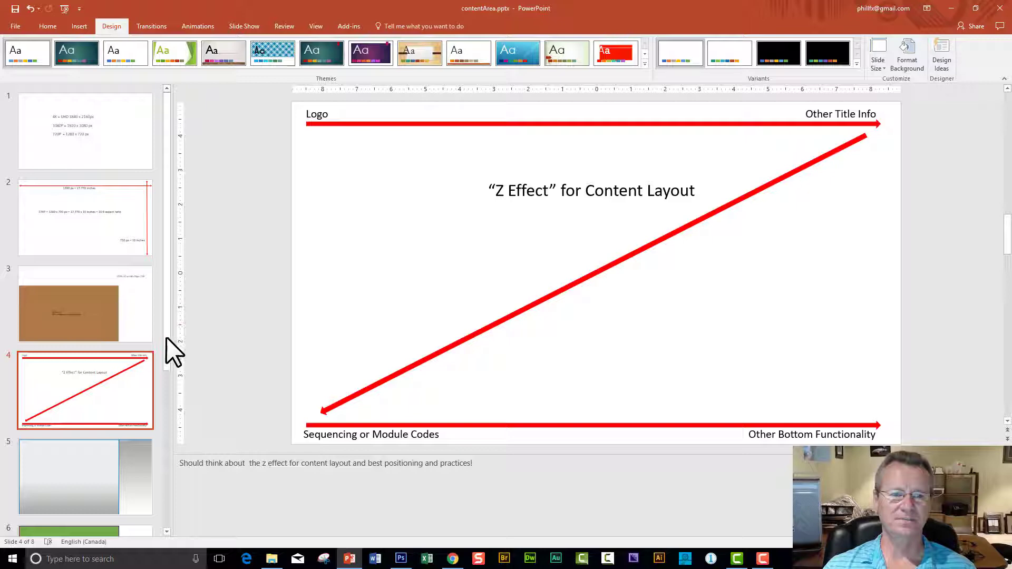
Open slide 5, the grey 4:3 area with notes on fitting into 1280 × 720.
scroll("down", 3)
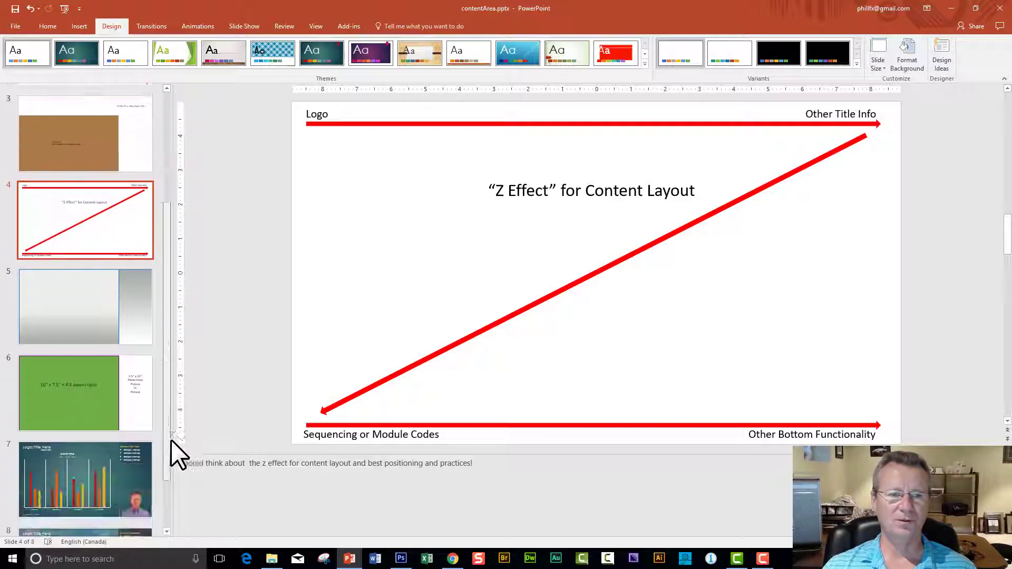
left_click(85, 307)
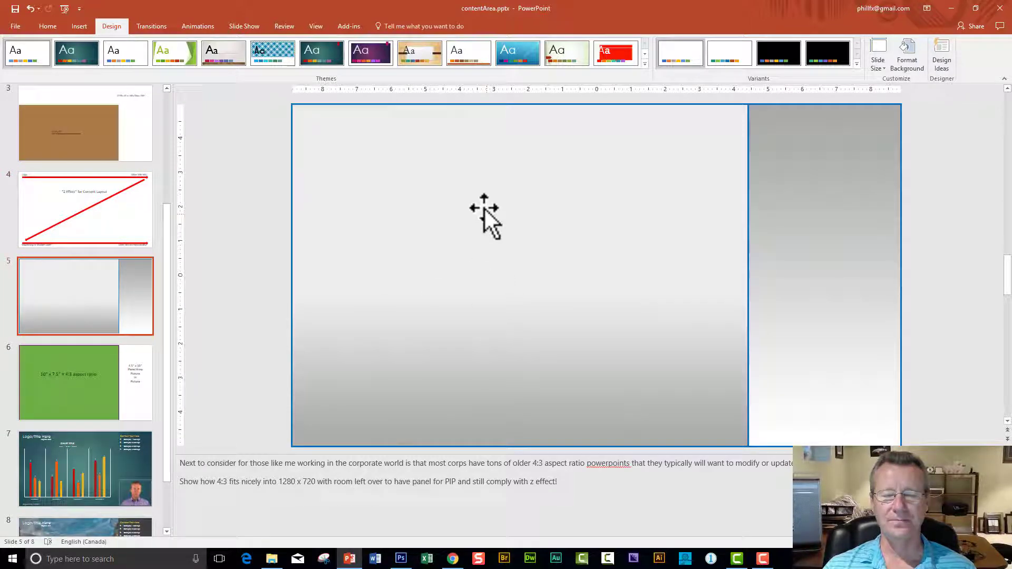
mouse_move(490, 213)
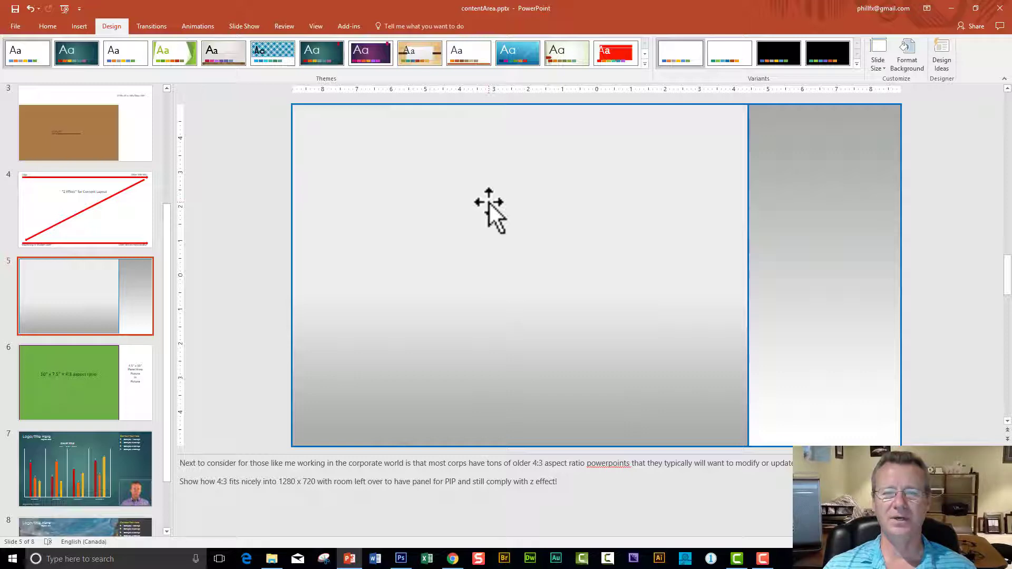
mouse_move(833, 201)
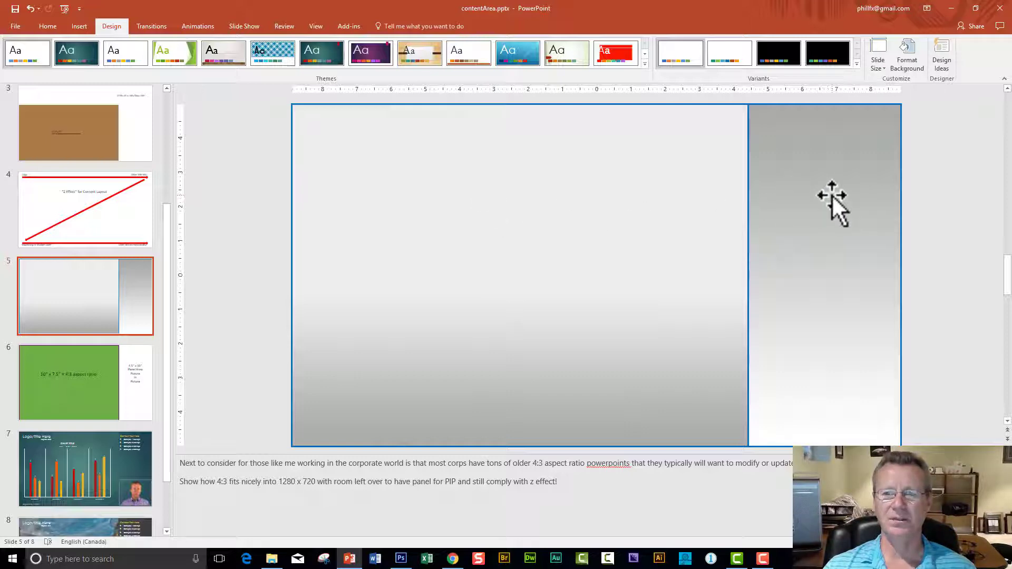
mouse_move(501, 242)
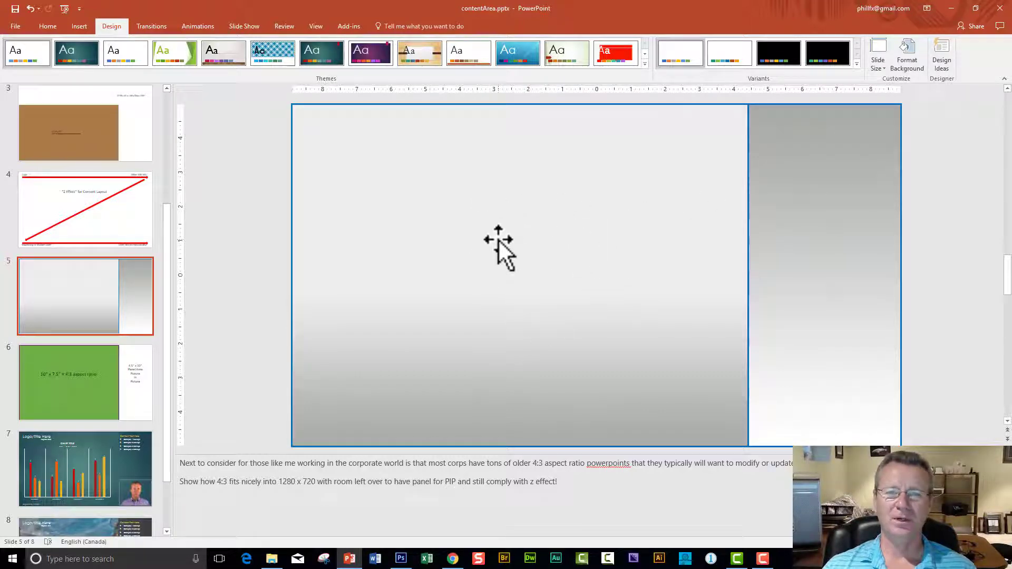
Show slide 6 with the green 10" × 7.5" 4:3 area and picture-in-picture panel.
left_click(85, 382)
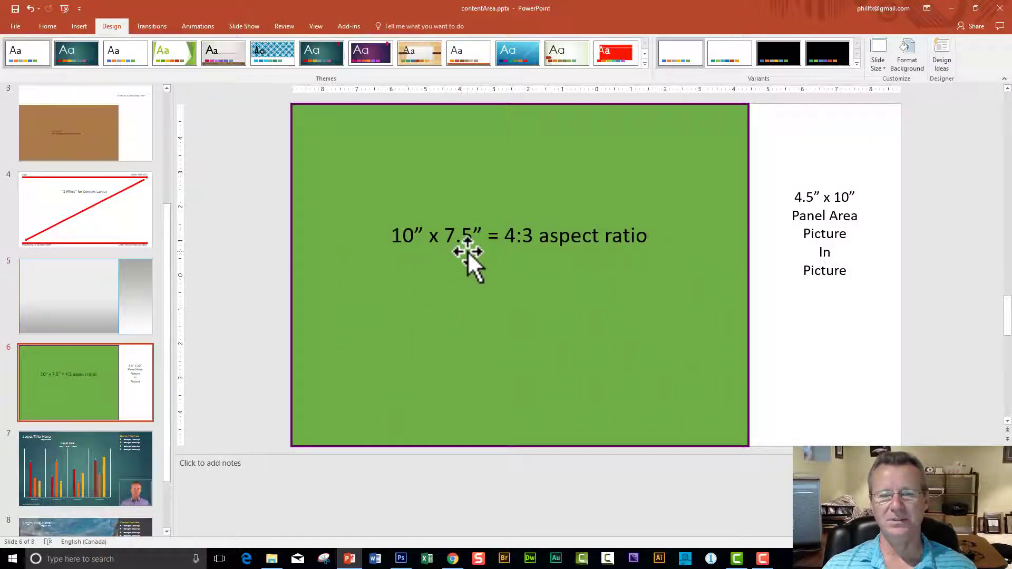
mouse_move(623, 268)
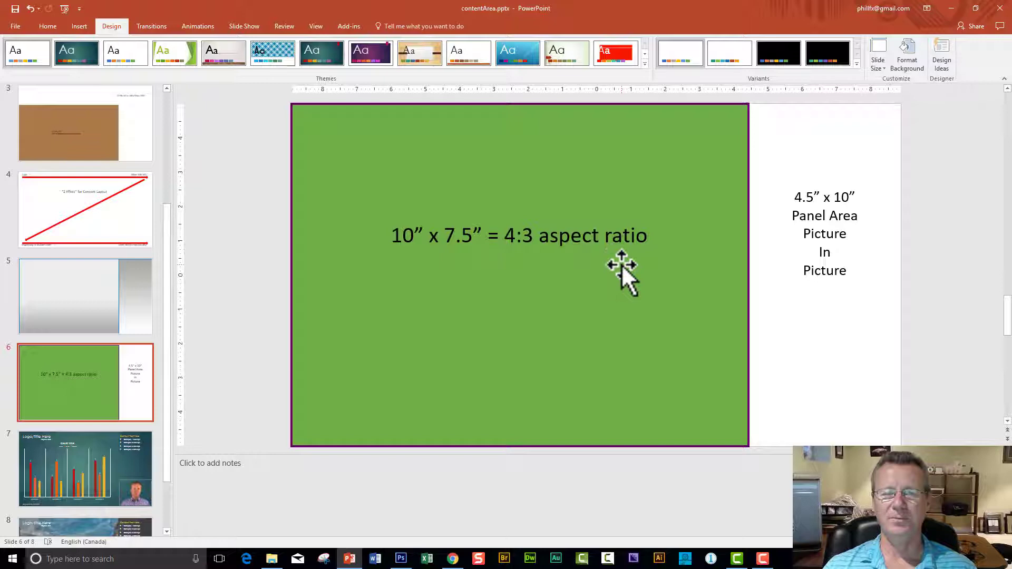
mouse_move(606, 278)
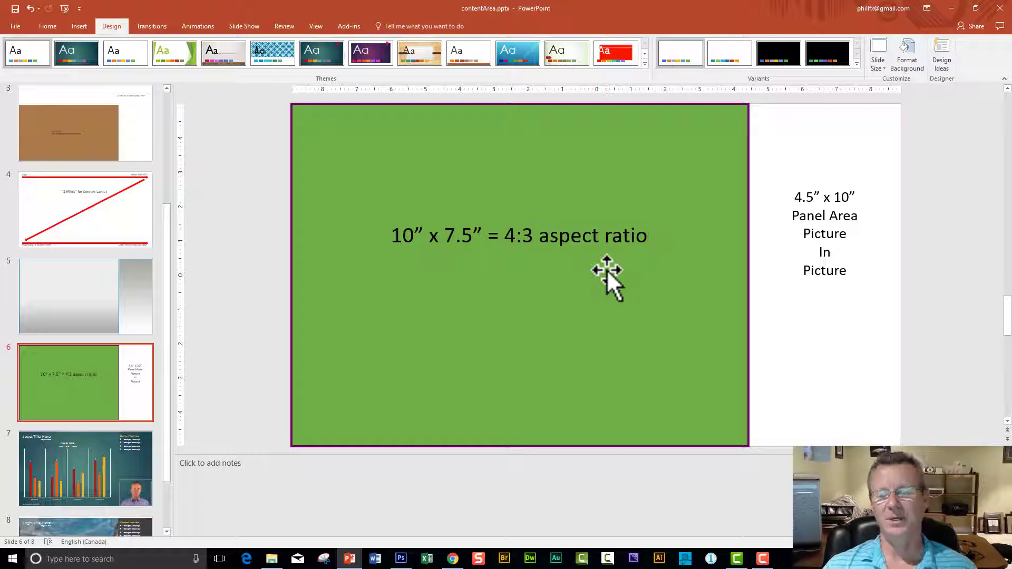
mouse_move(466, 181)
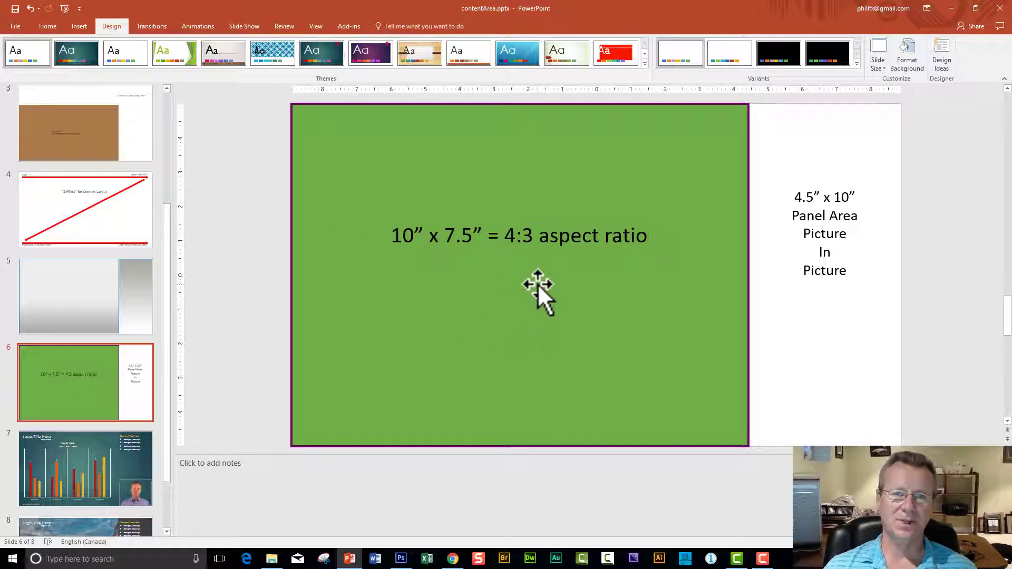
mouse_move(864, 196)
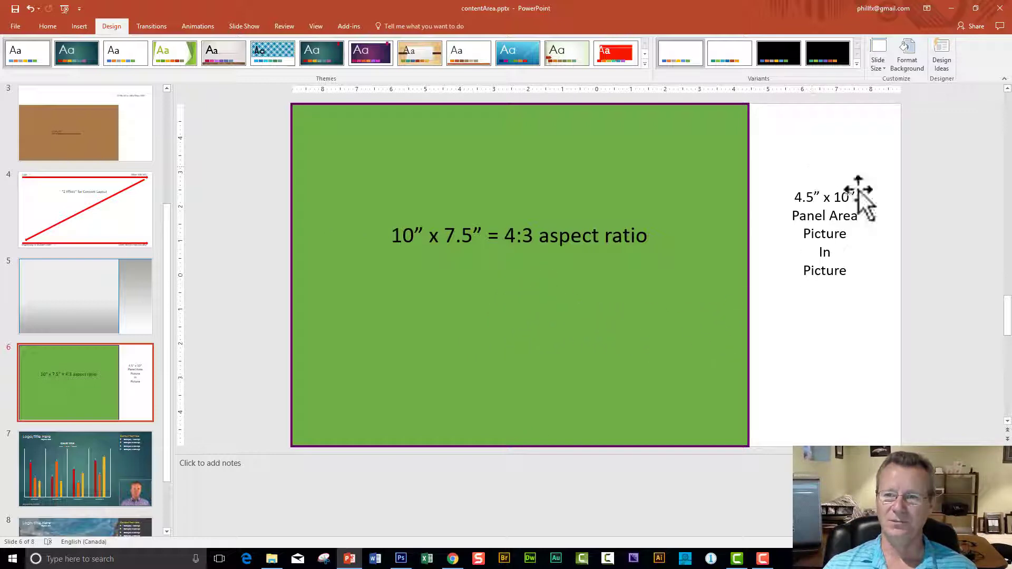
mouse_move(186, 388)
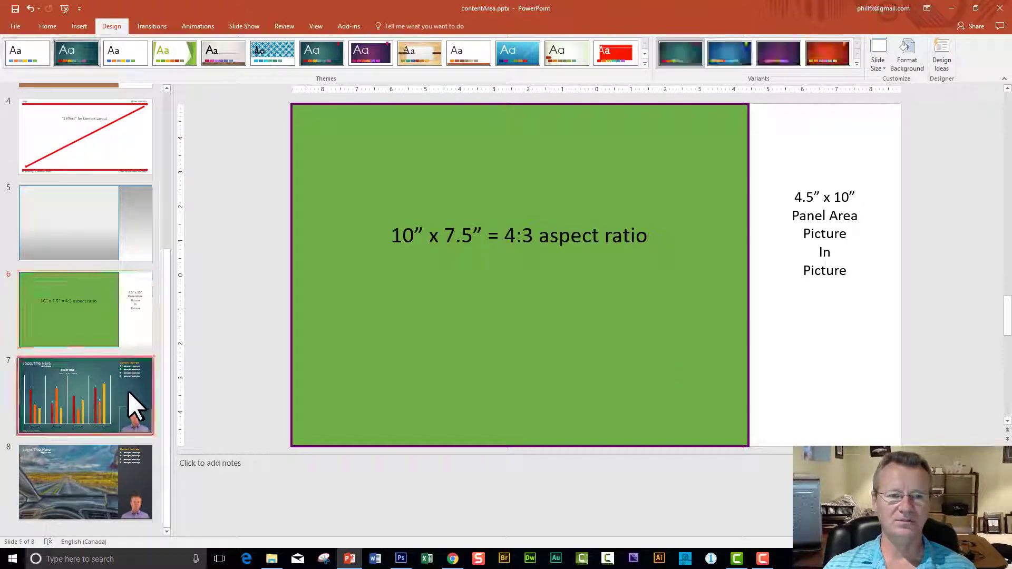
Open slide 7, the teal earnings bar chart slide with presenter video inset.
left_click(84, 396)
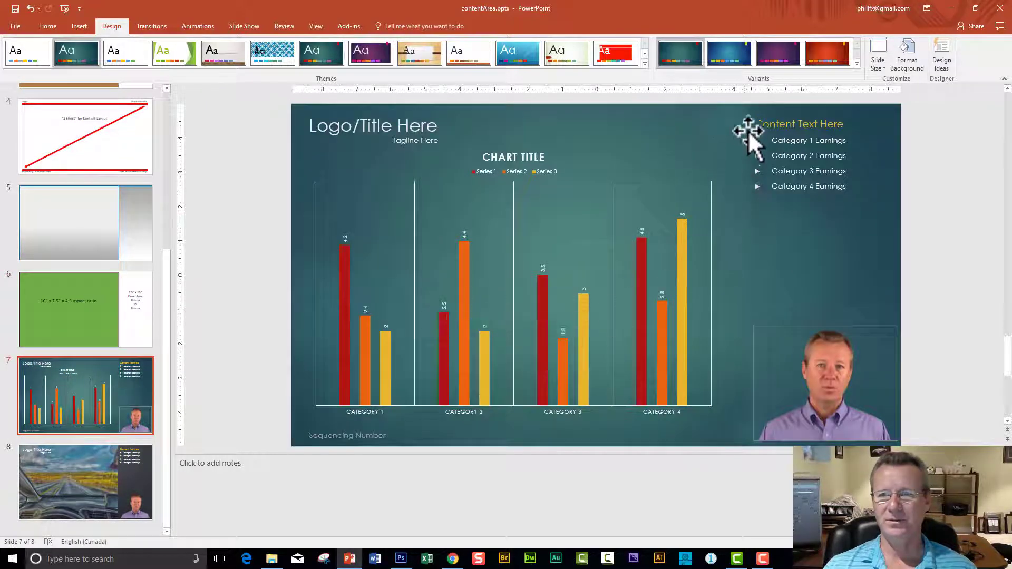
mouse_move(762, 304)
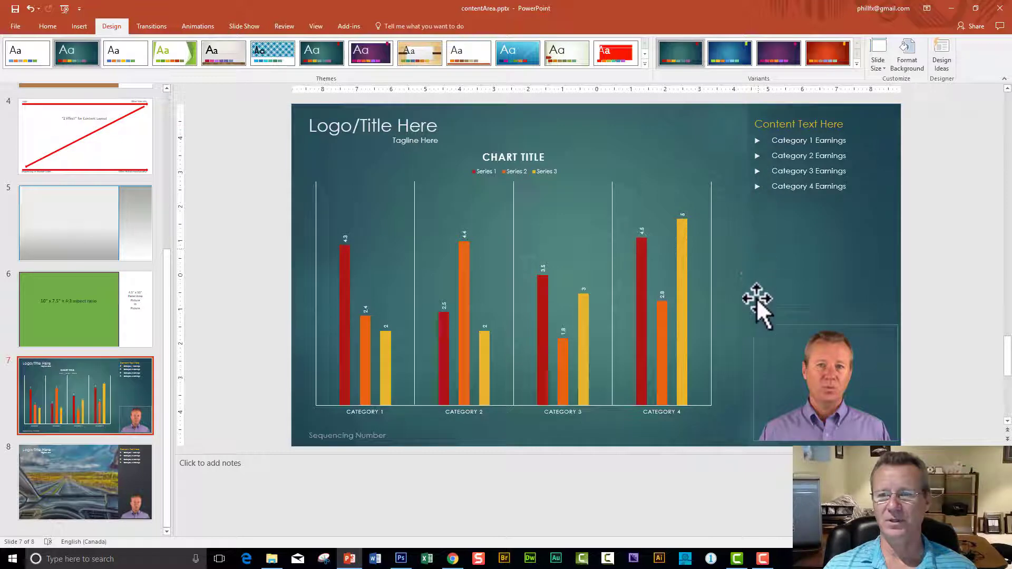
mouse_move(748, 349)
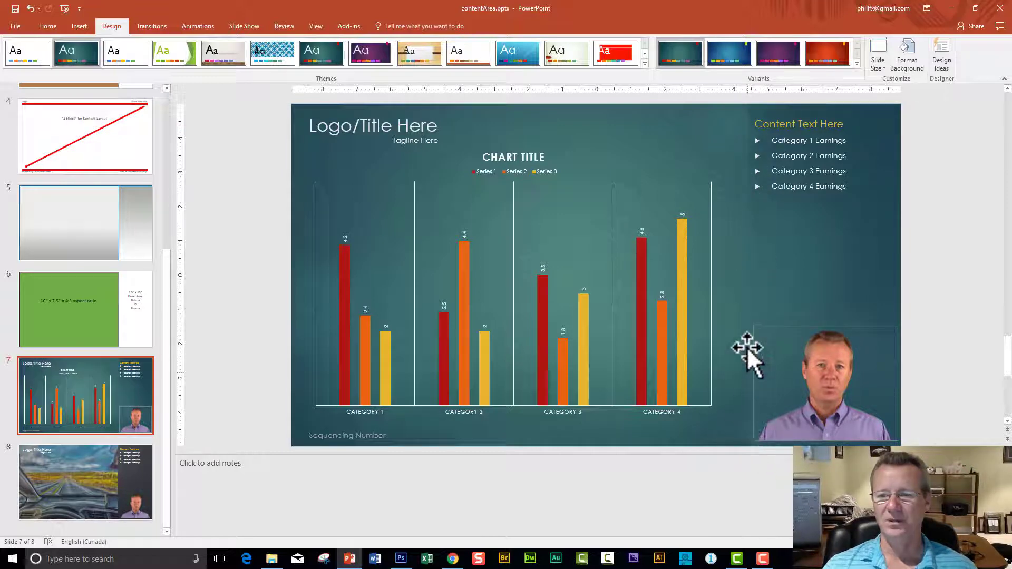
mouse_move(836, 429)
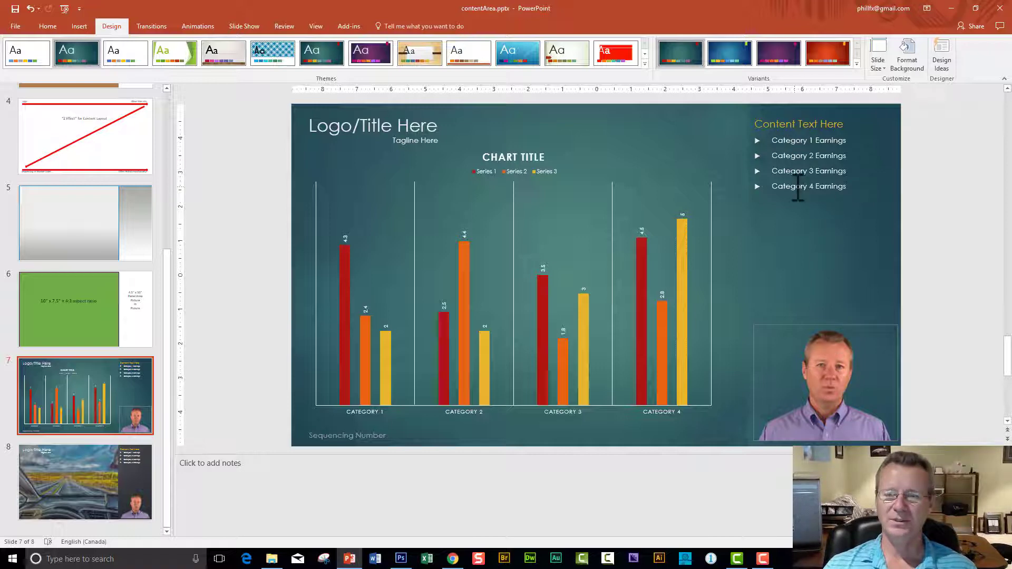
mouse_move(661, 190)
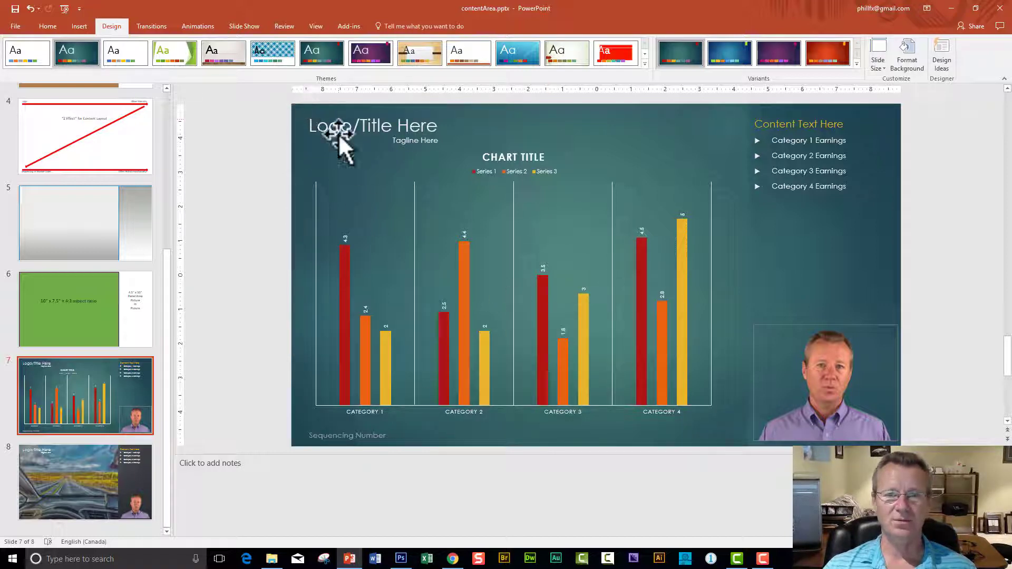
mouse_move(442, 142)
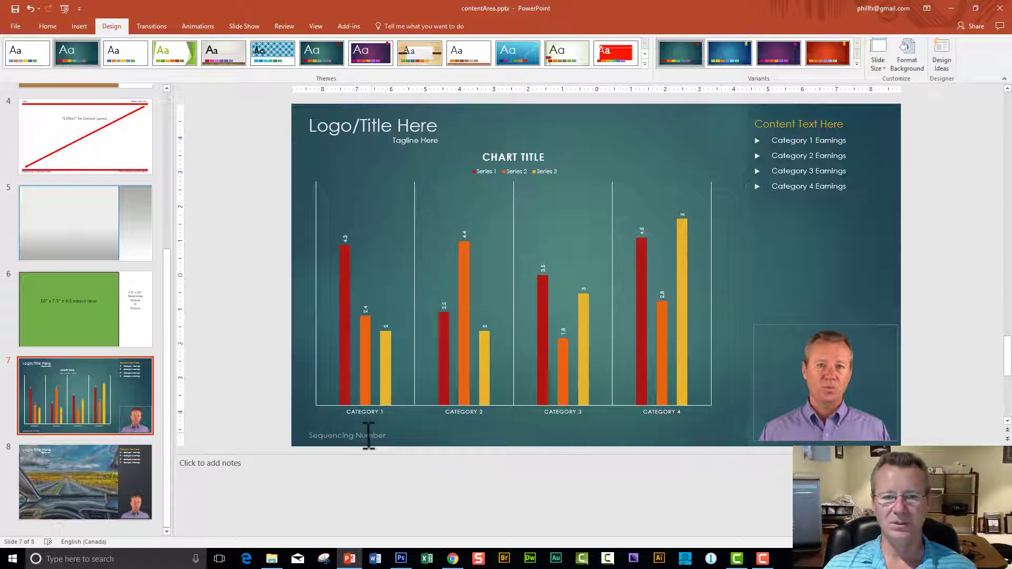
mouse_move(624, 126)
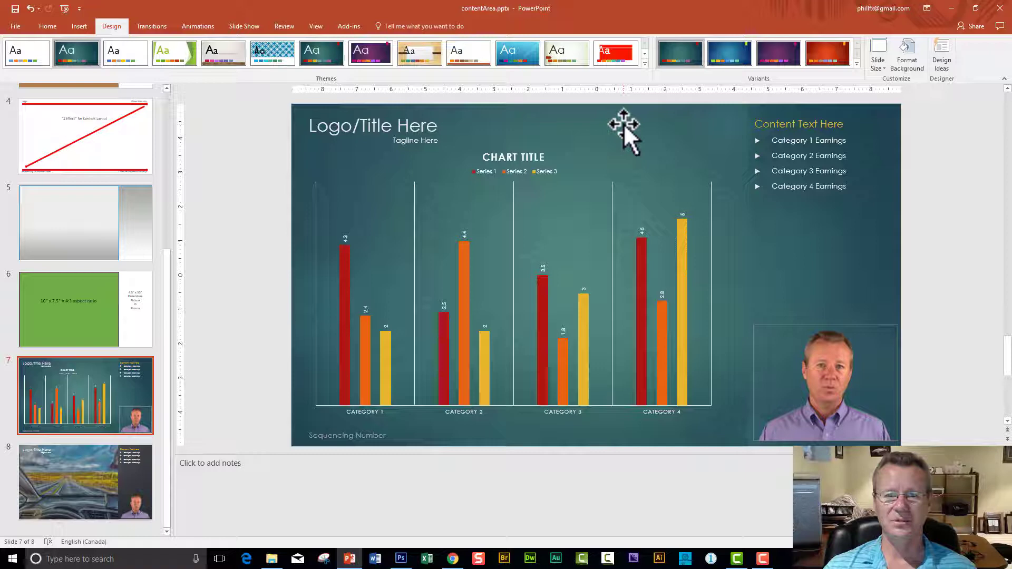
mouse_move(454, 232)
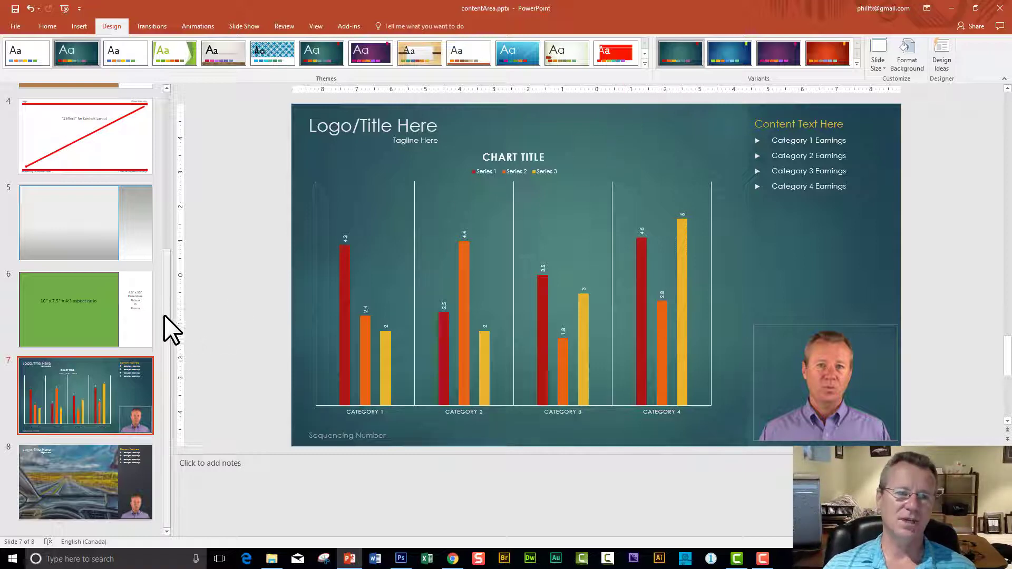
Bring up slide 8 with the road-trip photo beside the earnings list.
left_click(85, 480)
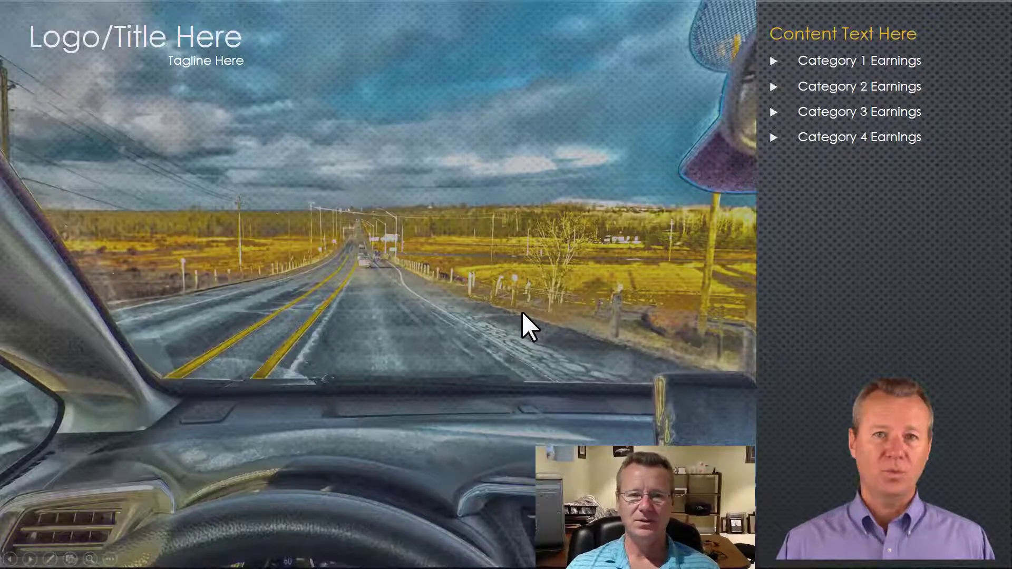
mouse_move(376, 339)
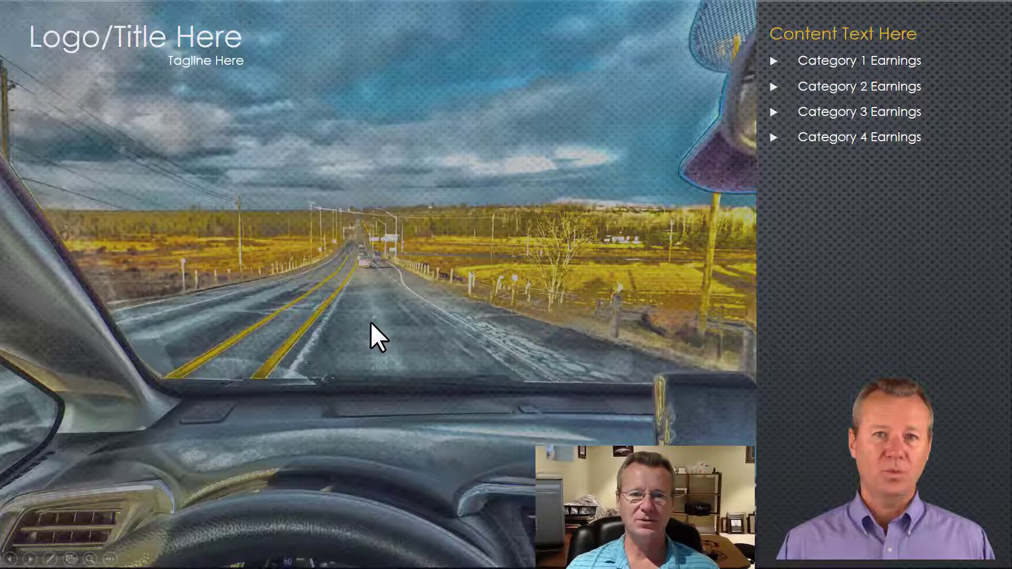
mouse_move(359, 310)
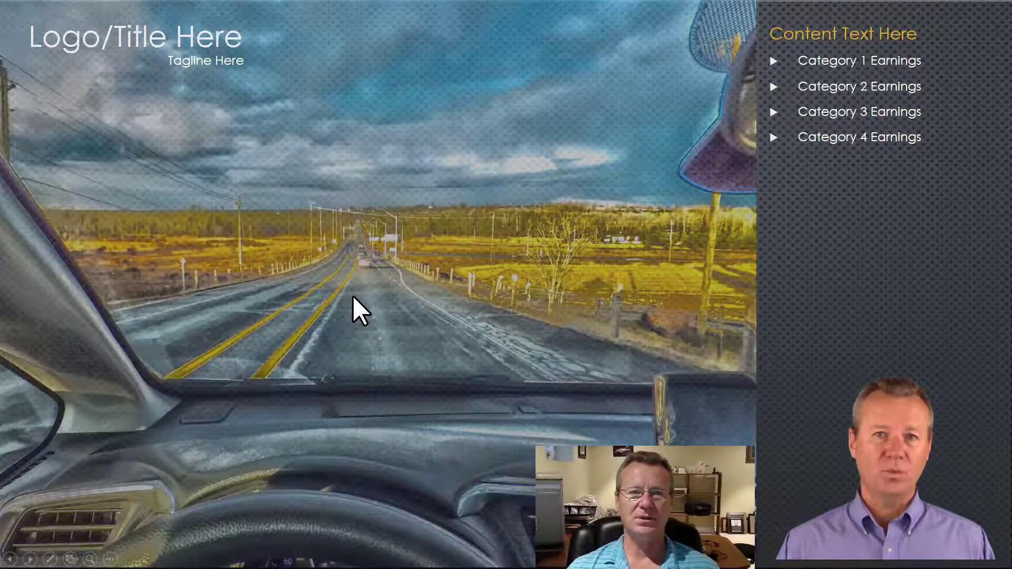
mouse_move(123, 126)
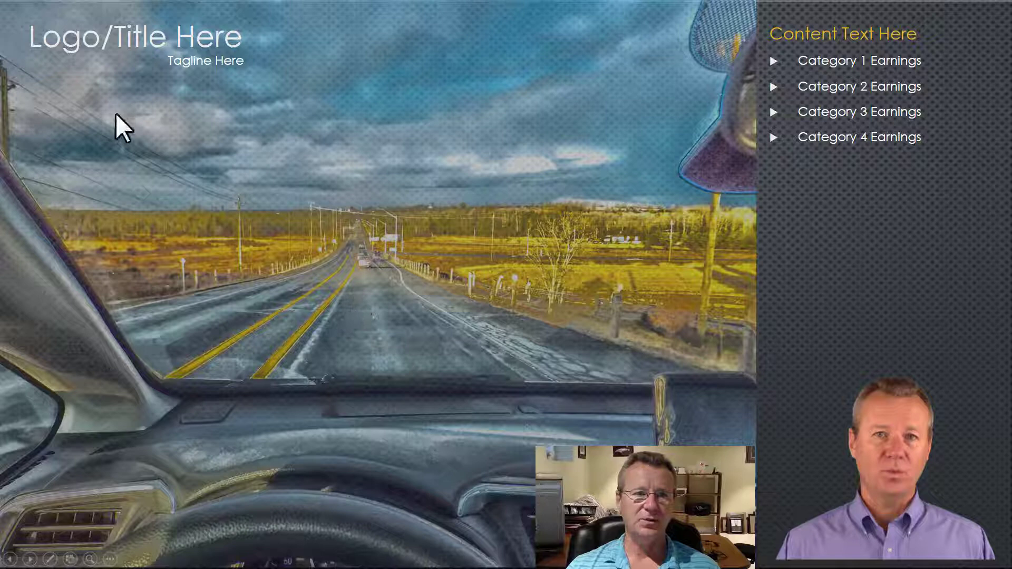
mouse_move(229, 71)
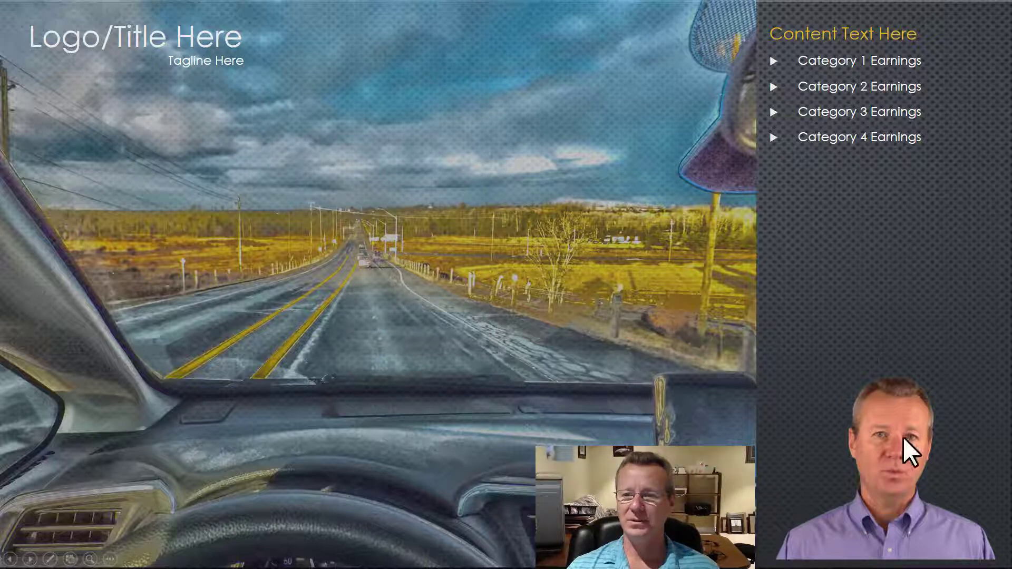
mouse_move(445, 342)
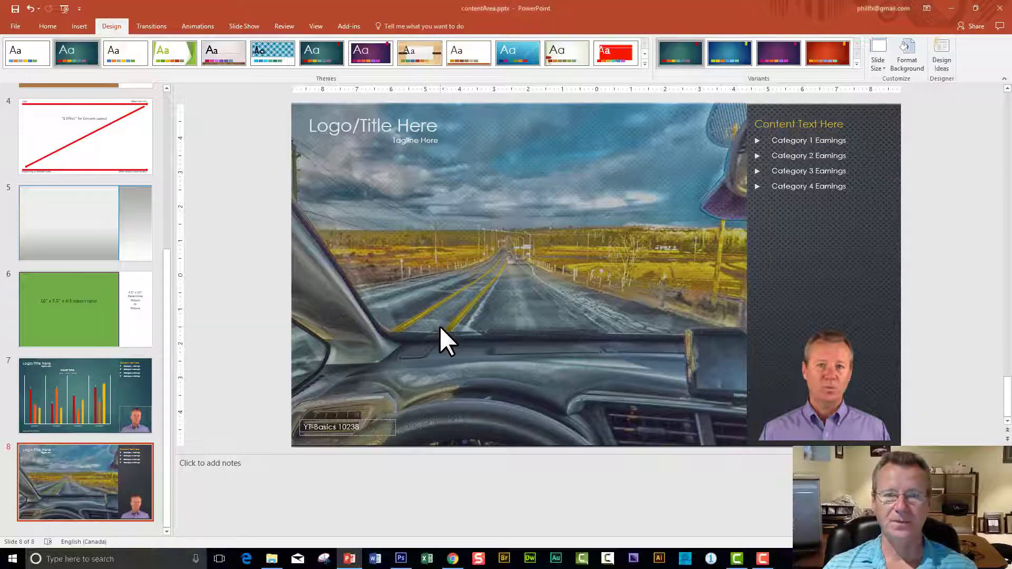
mouse_move(594, 268)
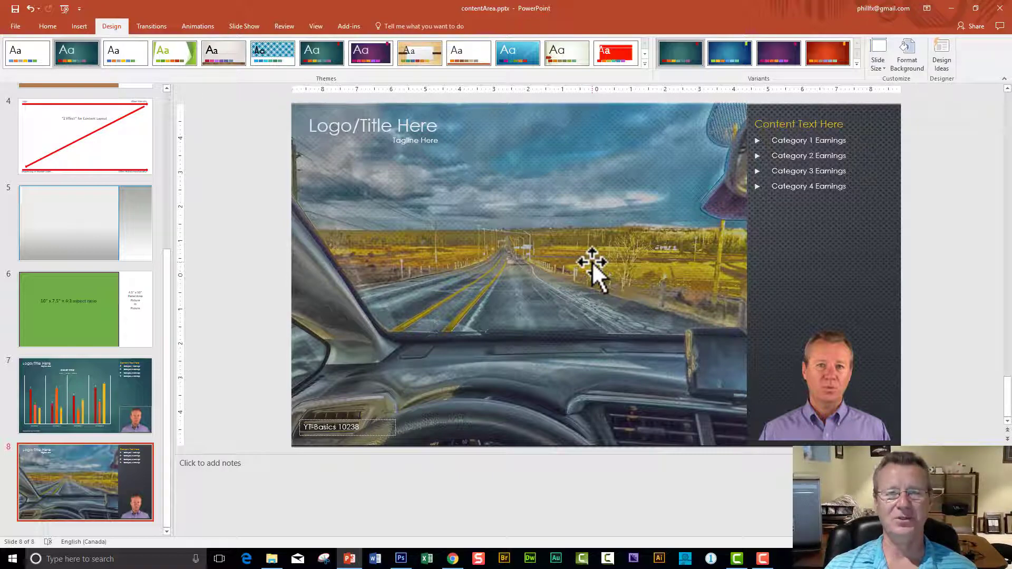
Return to slide 7 with the earnings bar chart in the editor.
left_click(83, 395)
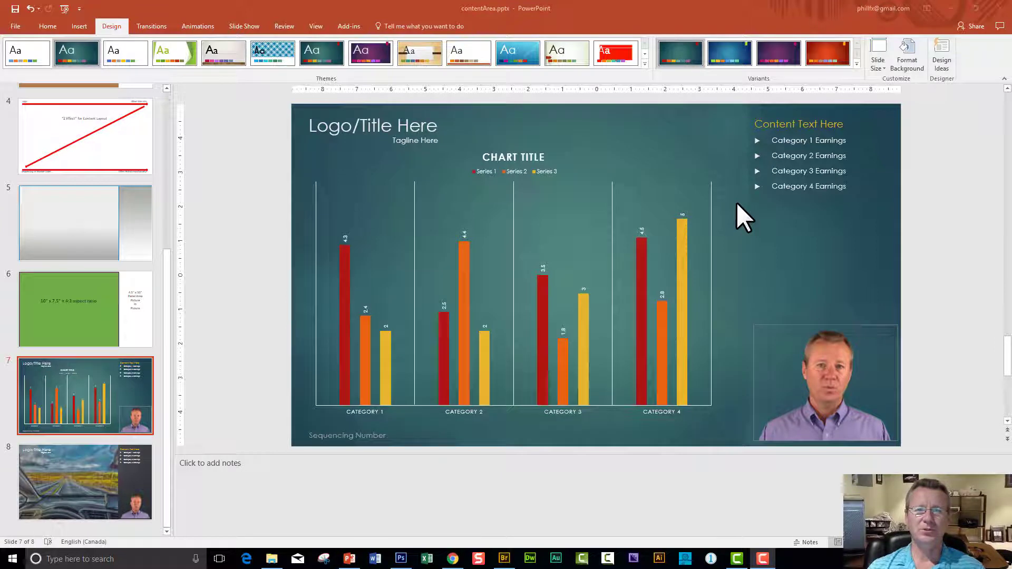
mouse_move(620, 146)
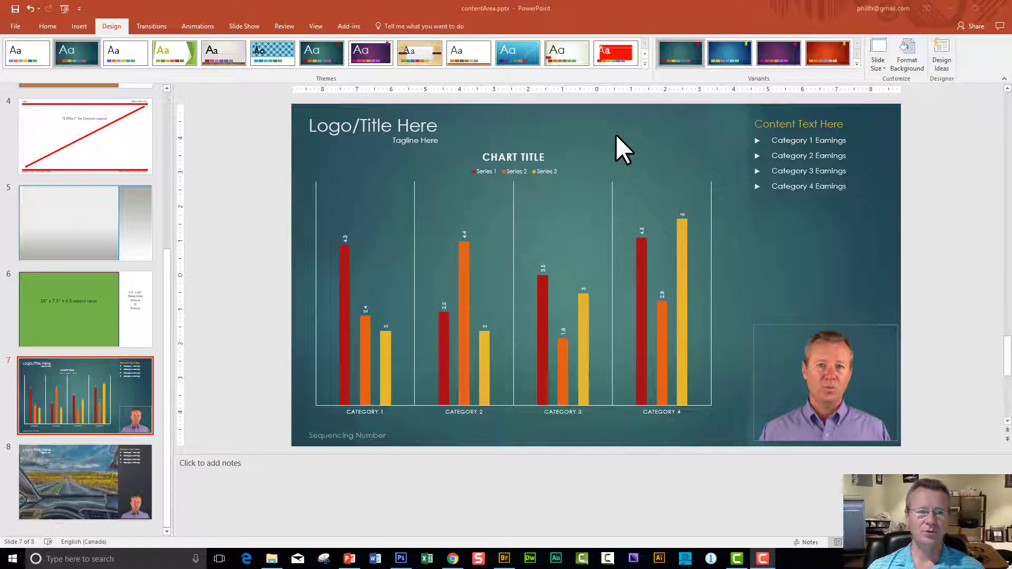
mouse_move(214, 123)
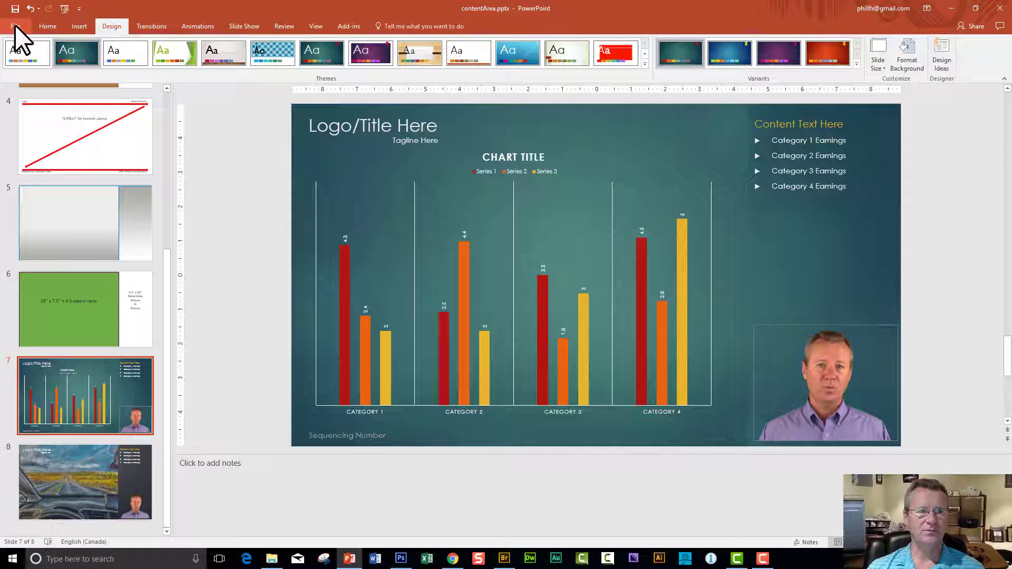
Save the presentation as JPEG 'slide-7' in Videos > youtubeBasics2017.
left_click(16, 26)
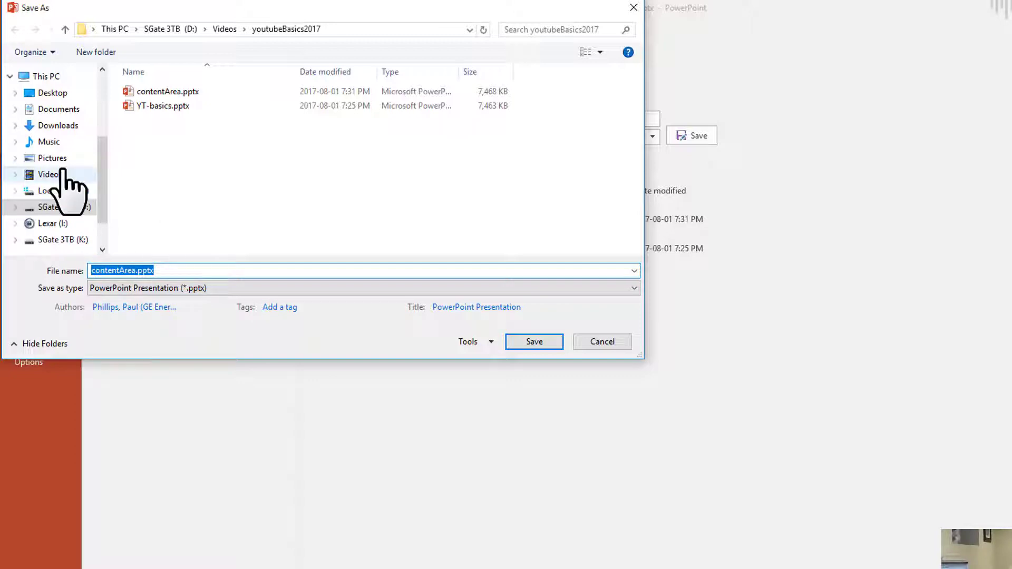
left_click(49, 174)
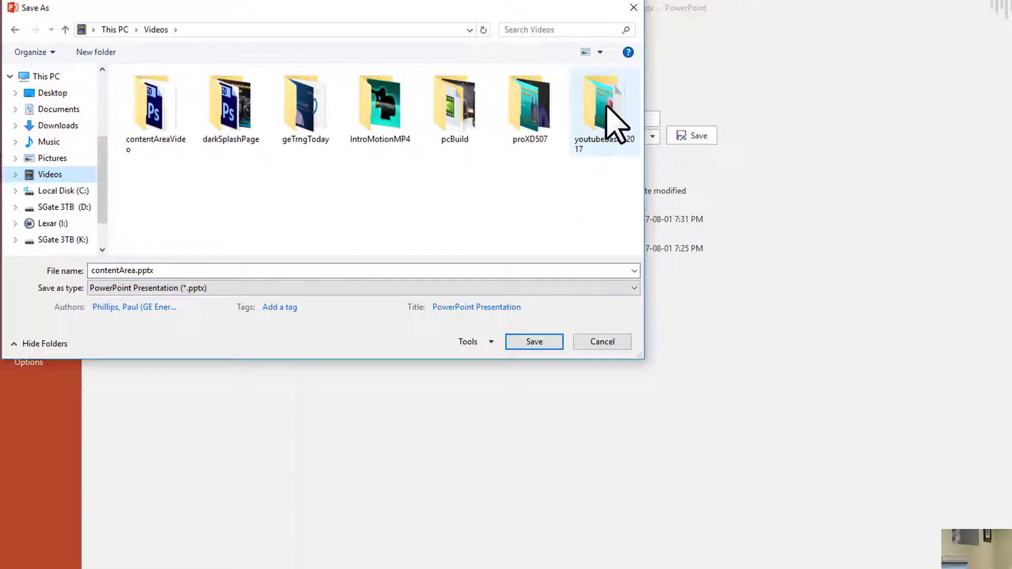
double_click(604, 103)
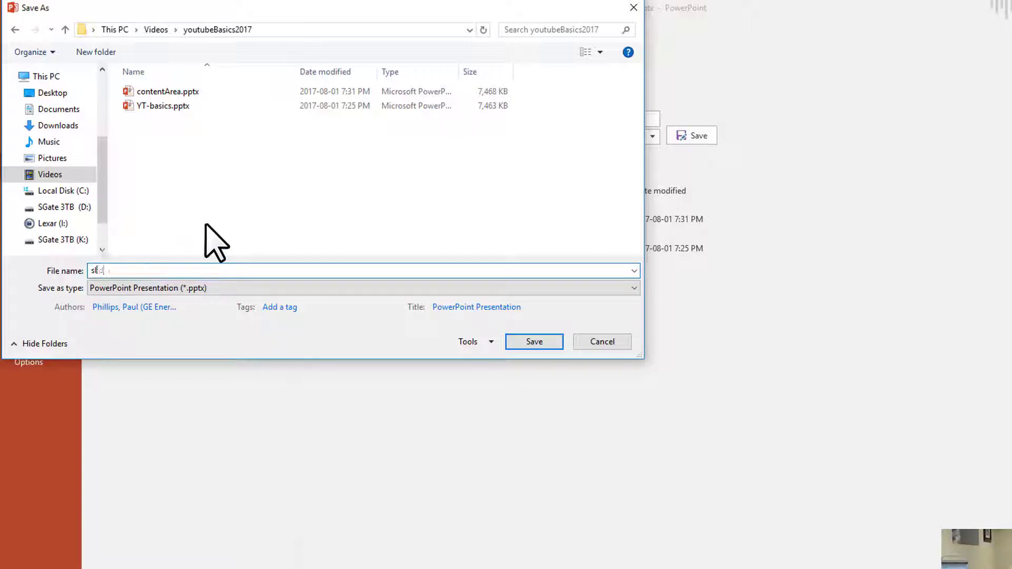
type("slide-7")
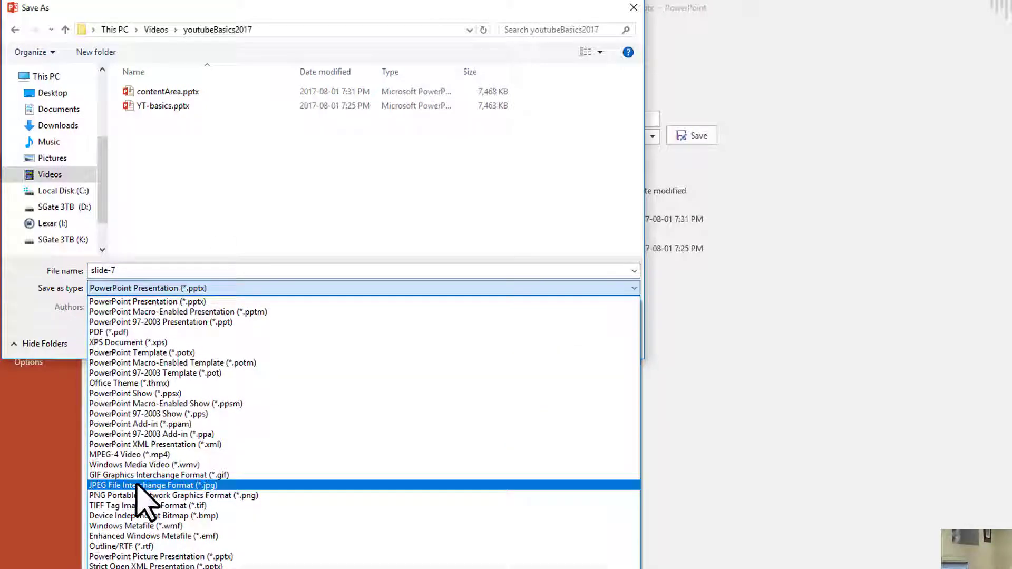
left_click(152, 485)
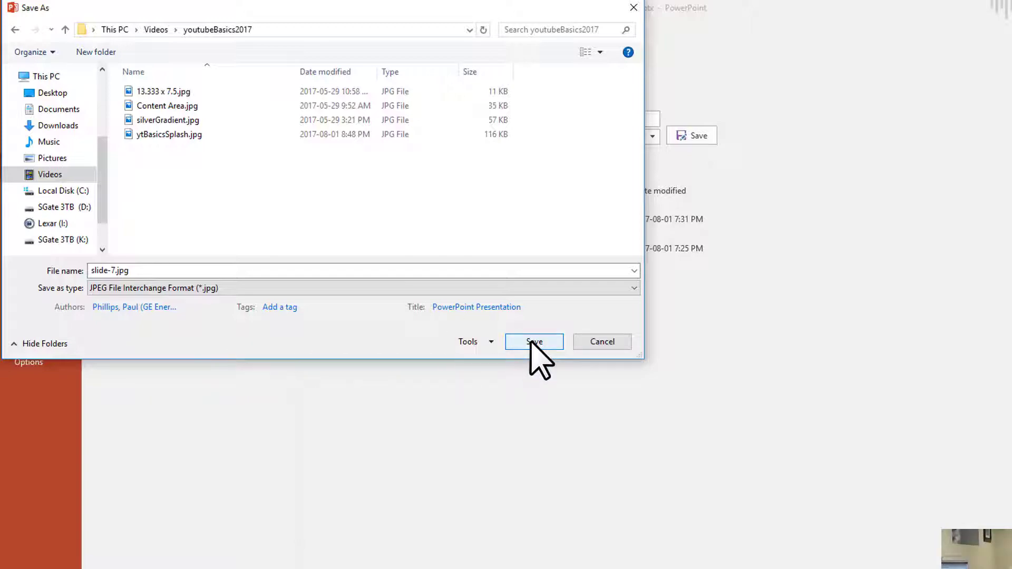
left_click(534, 341)
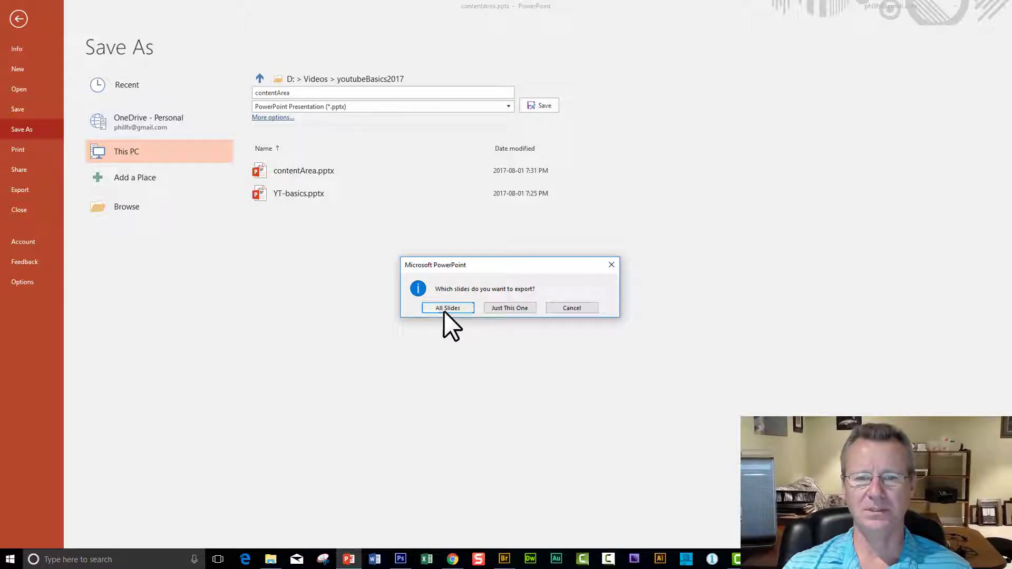
Export only the current slide as slide-7.jpg, not all slides.
left_click(446, 307)
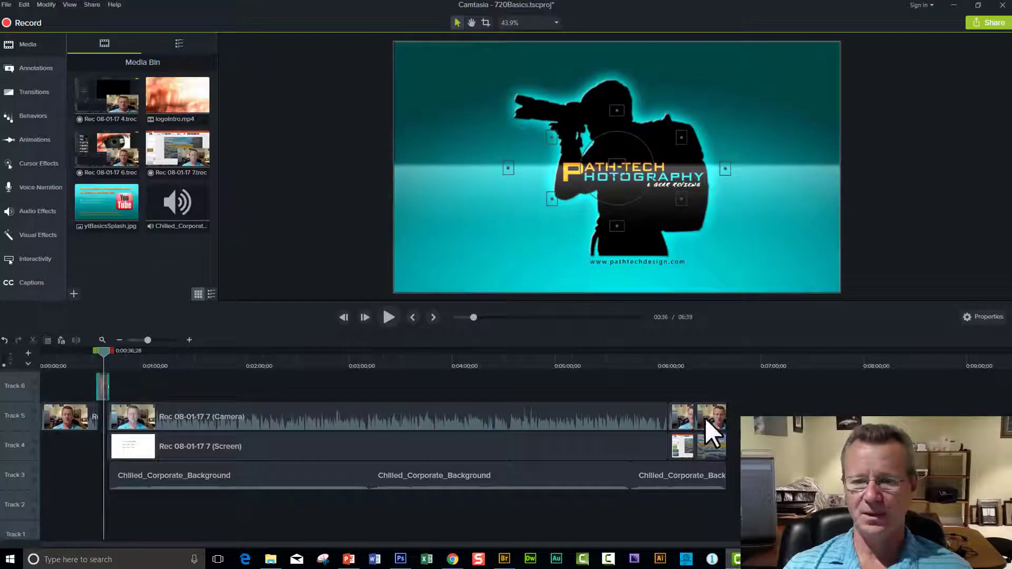
mouse_move(442, 403)
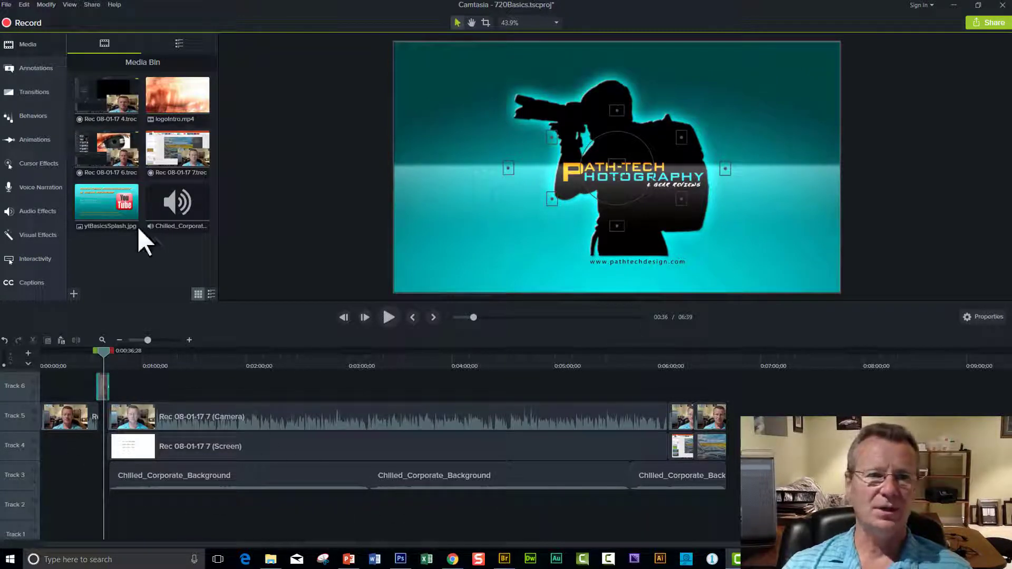
left_click(27, 44)
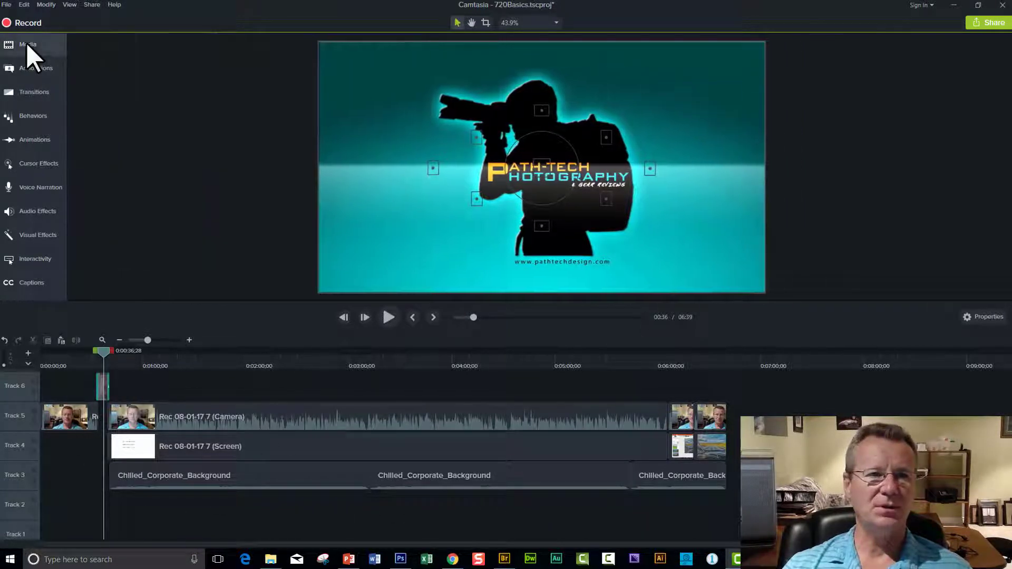
left_click(26, 44)
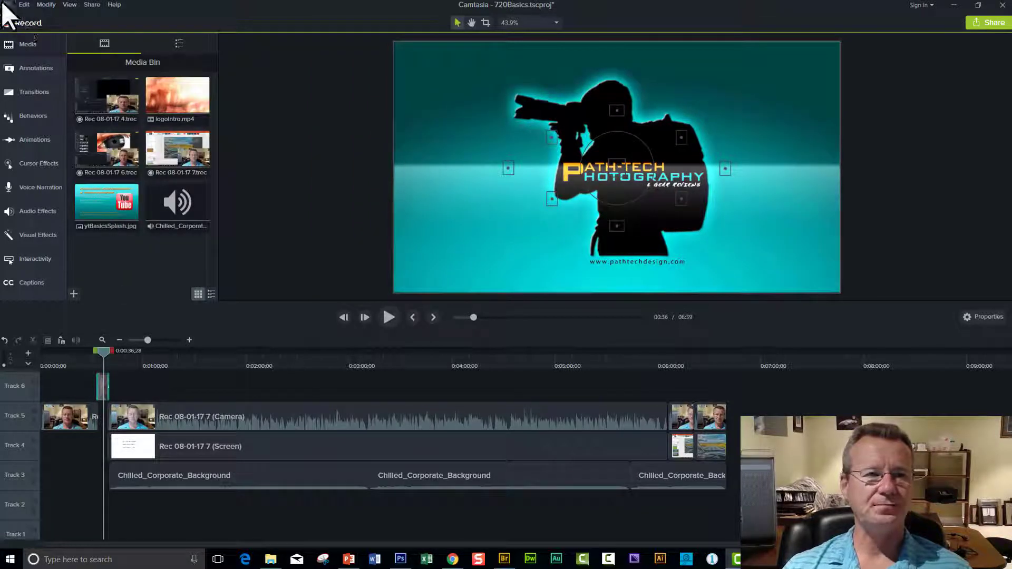
Import slide-7.jpg from Videos > youtubeBasics2017 into Camtasia's media bin.
left_click(6, 5)
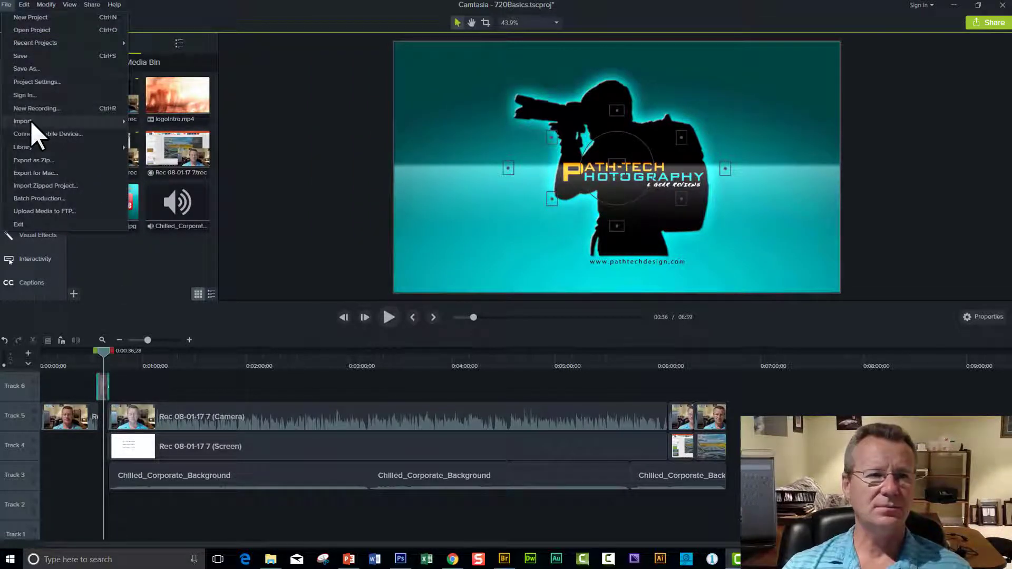
mouse_move(23, 120)
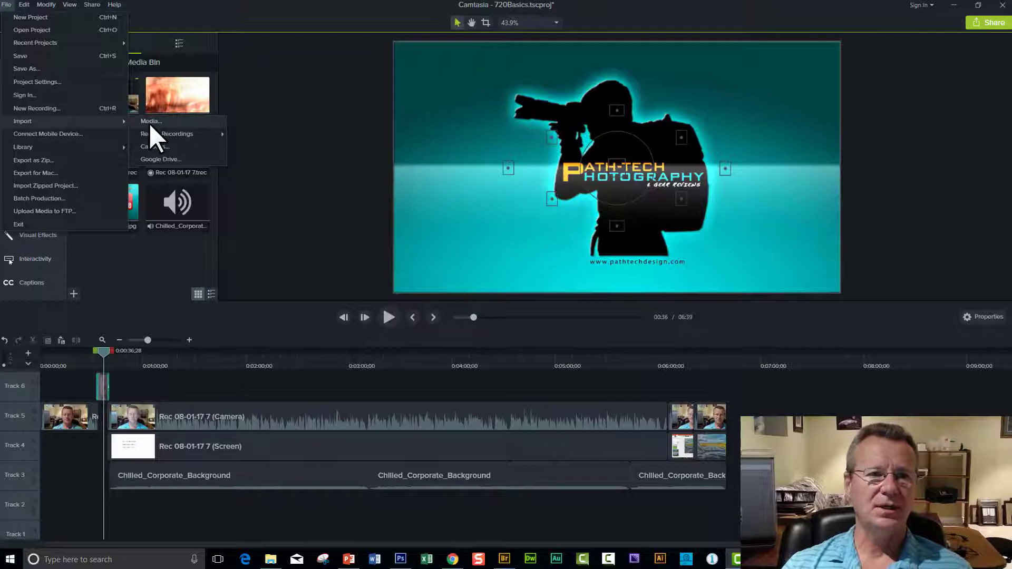
left_click(150, 121)
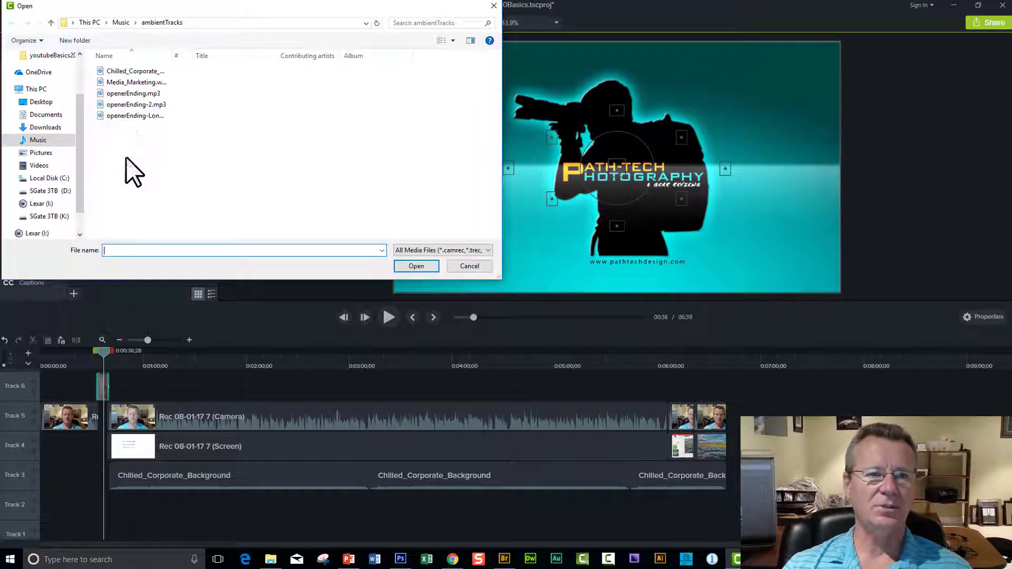
left_click(39, 165)
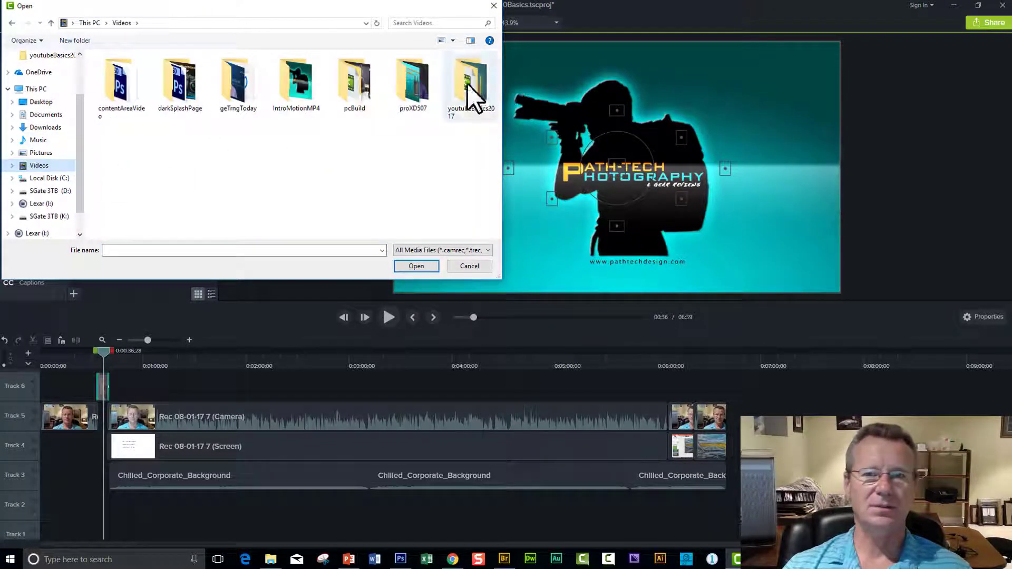
double_click(469, 77)
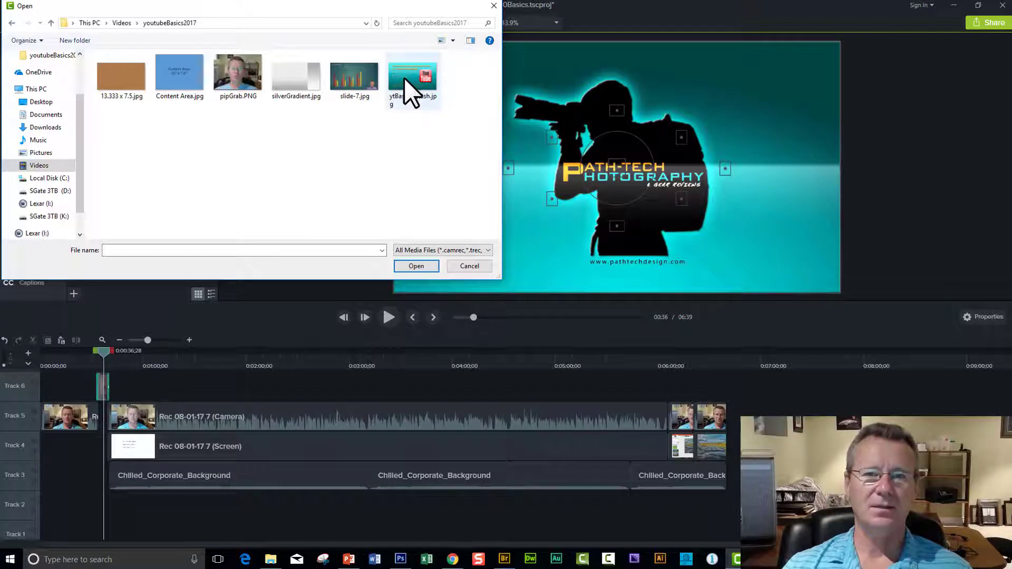
left_click(353, 75)
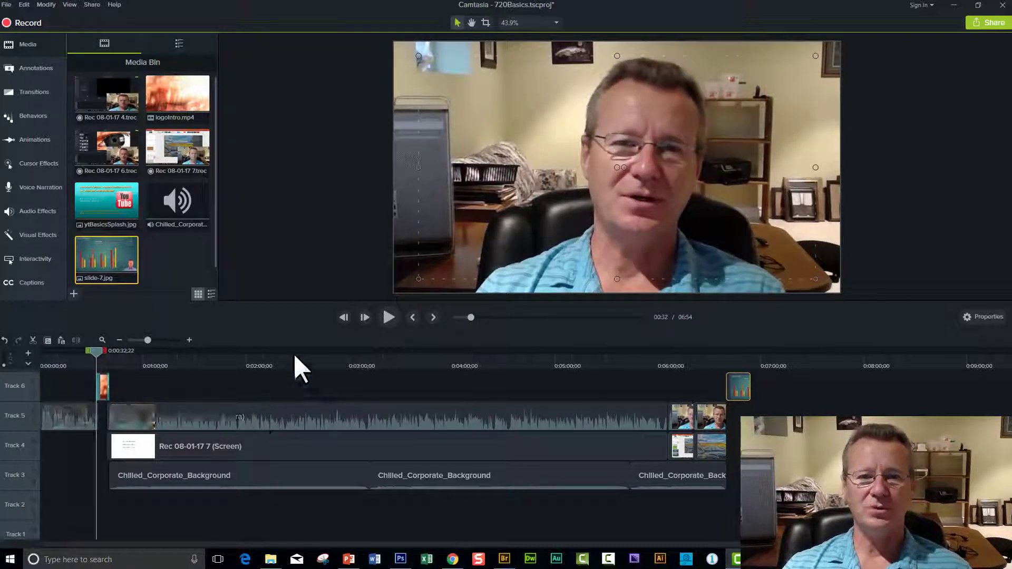
Play the project preview and pause it at 0:41 on the resolution slide.
left_click(388, 317)
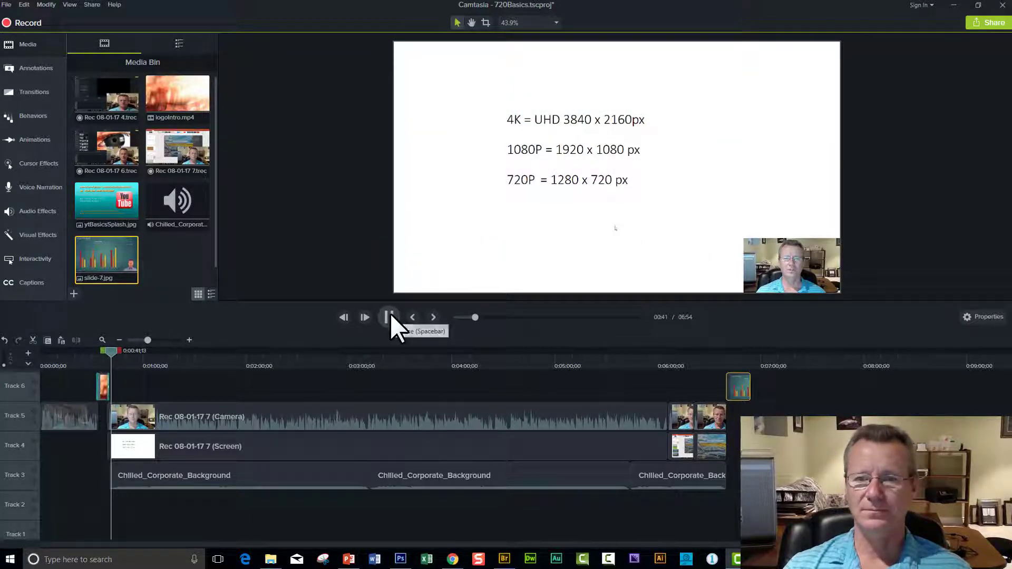
left_click(389, 317)
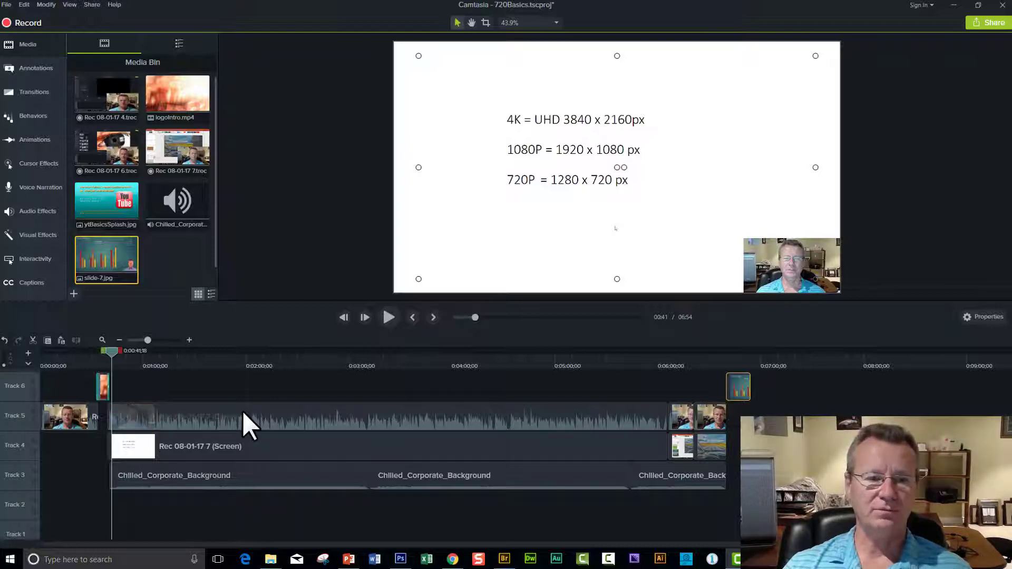
mouse_move(250, 422)
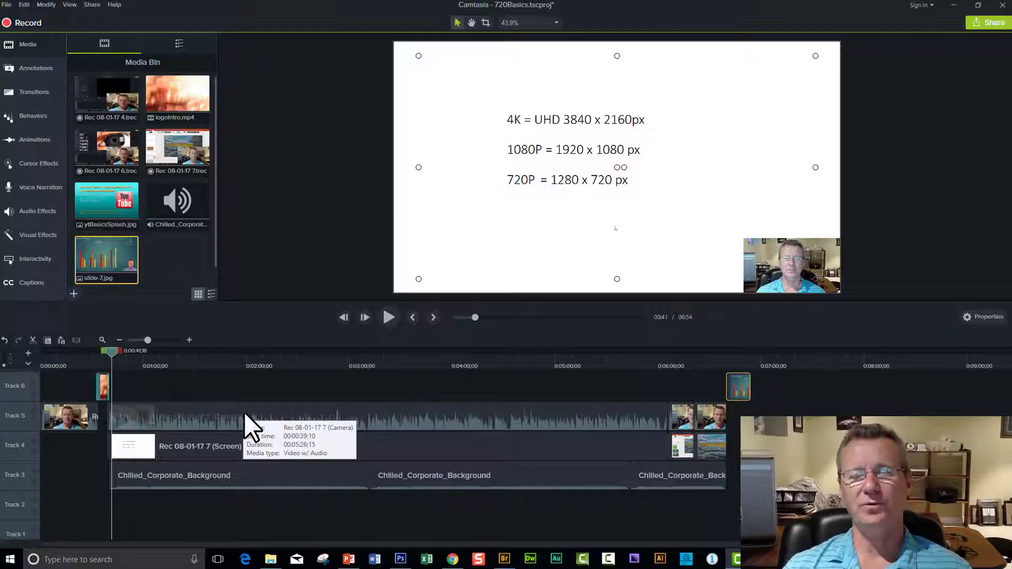
mouse_move(252, 426)
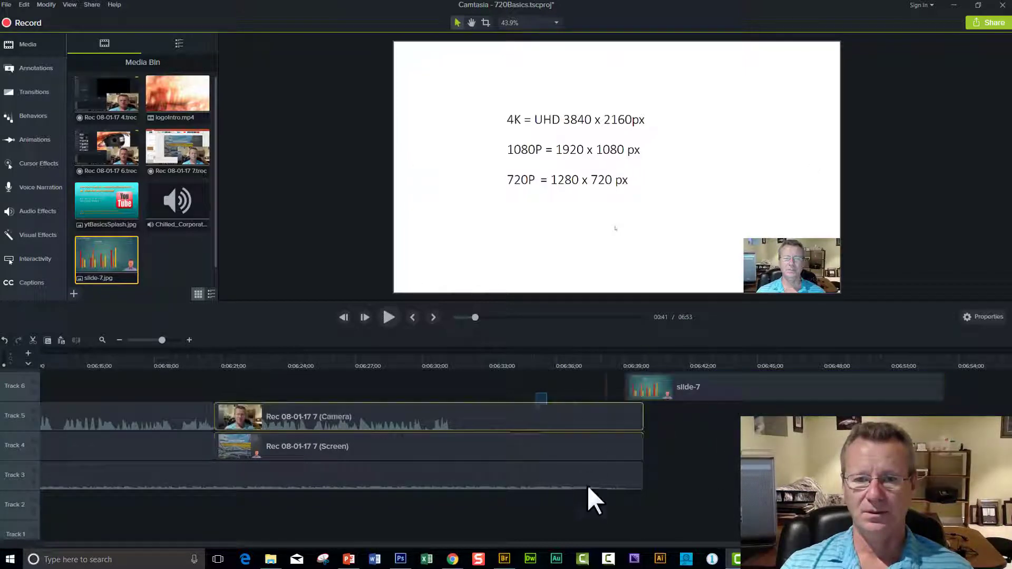
Apply a Fade to slide-7's start, preview it, and enlarge the chart image to fill the canvas.
left_click(429, 416)
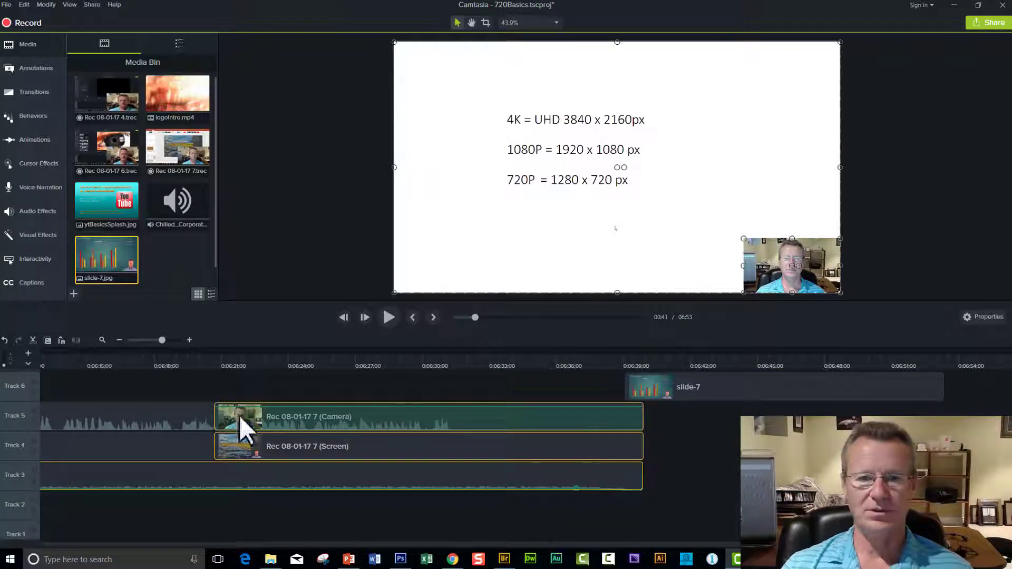
left_click(34, 92)
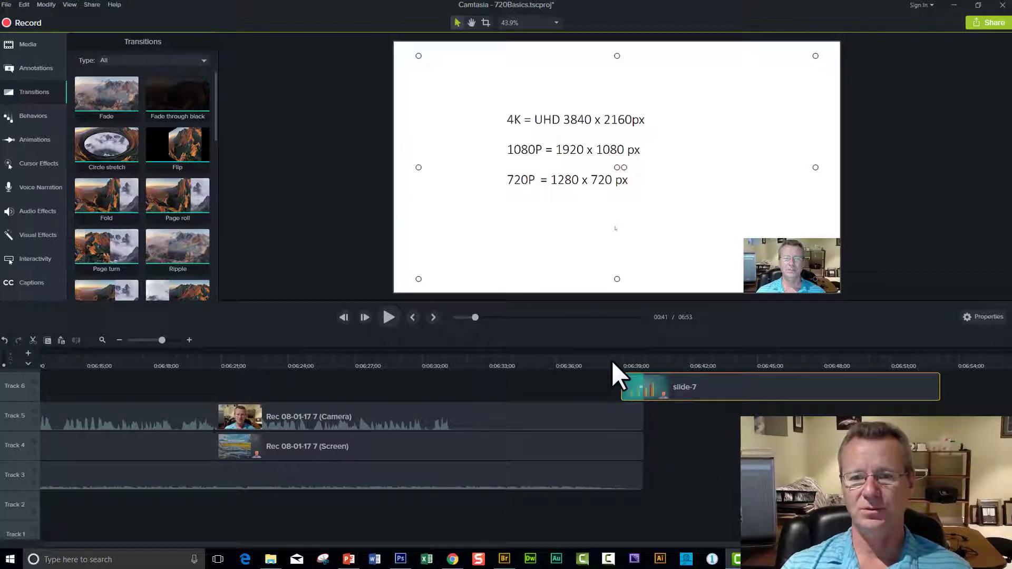
left_click(389, 317)
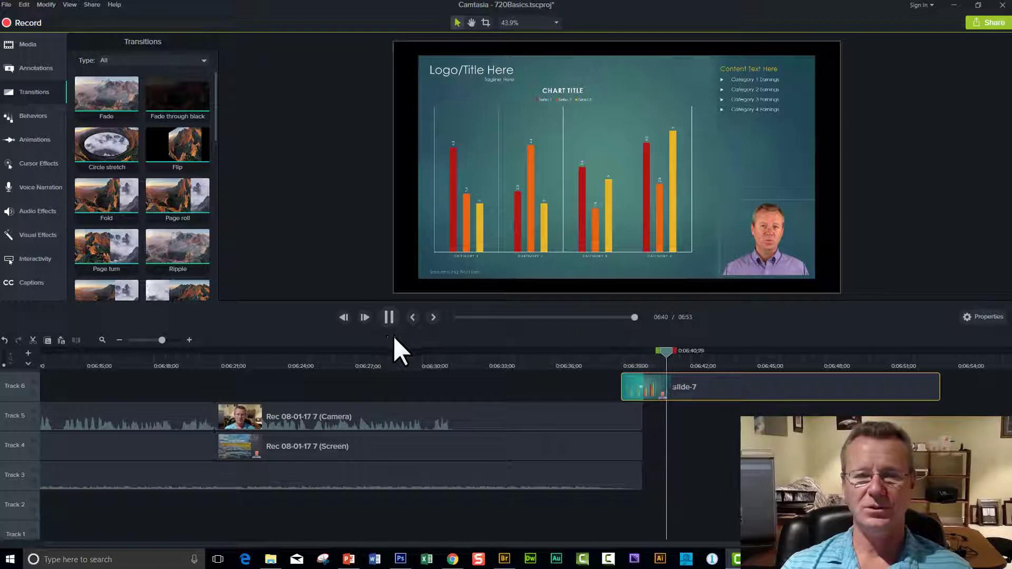
left_click(389, 316)
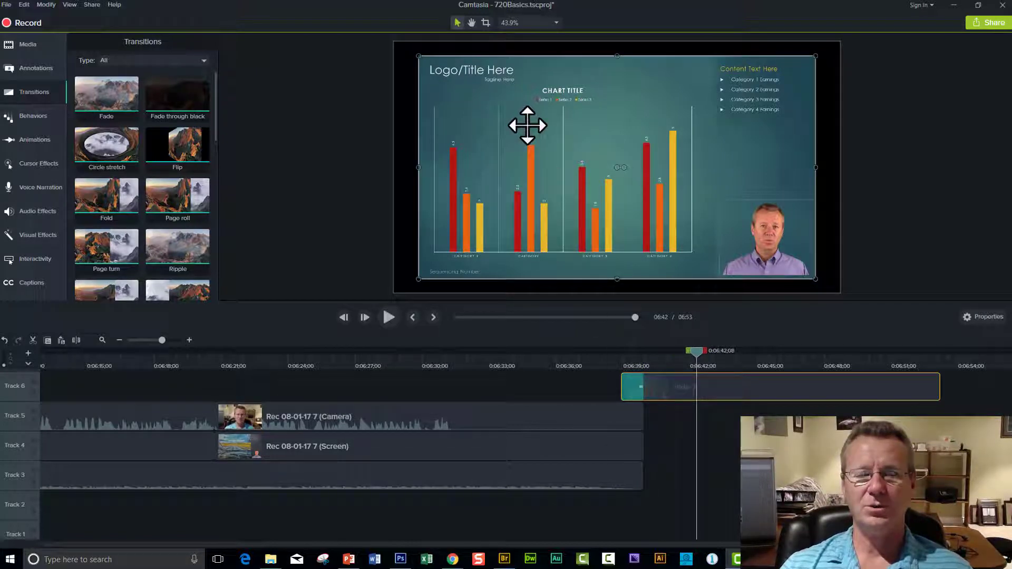
left_click_drag(527, 126, 505, 113)
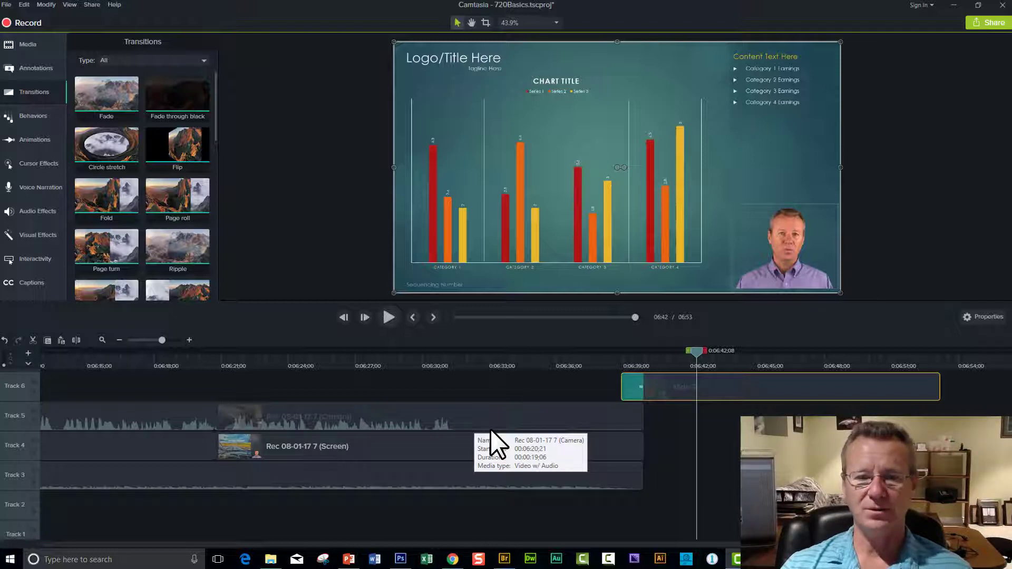
End the recorded clips near 6:31 where slide-7 begins, and preview the fade.
left_click(489, 350)
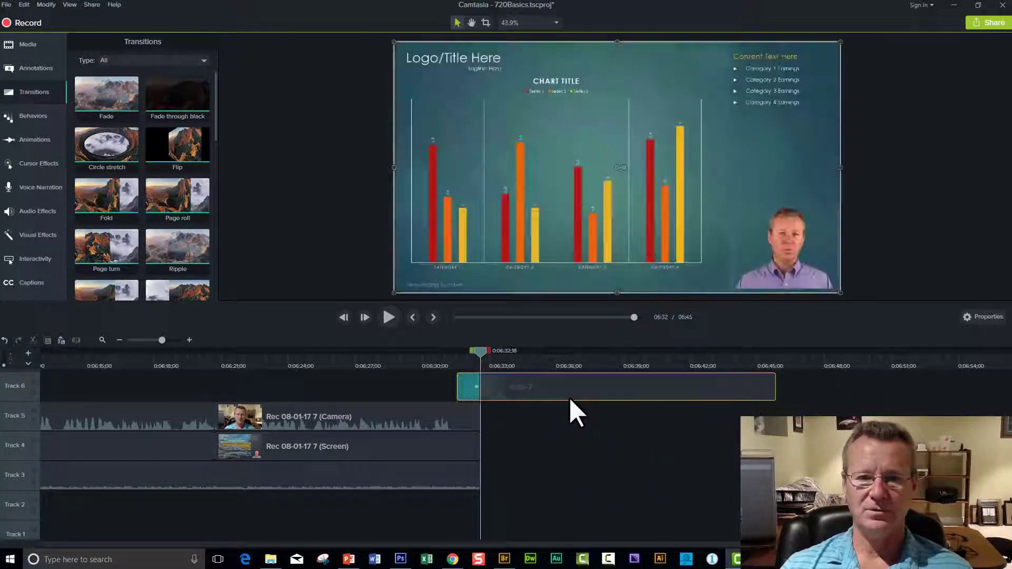
left_click_drag(480, 350, 436, 351)
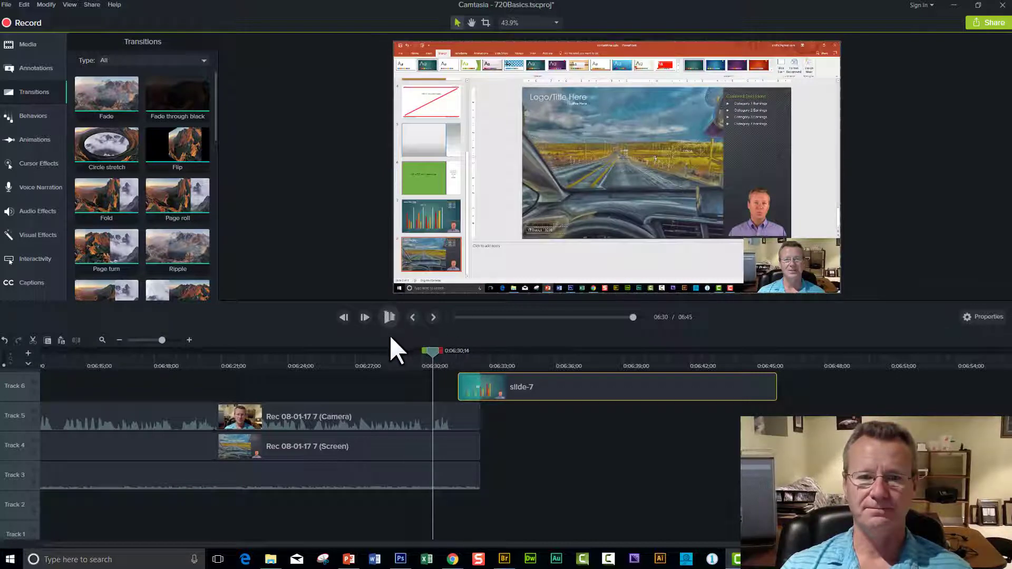
left_click(388, 317)
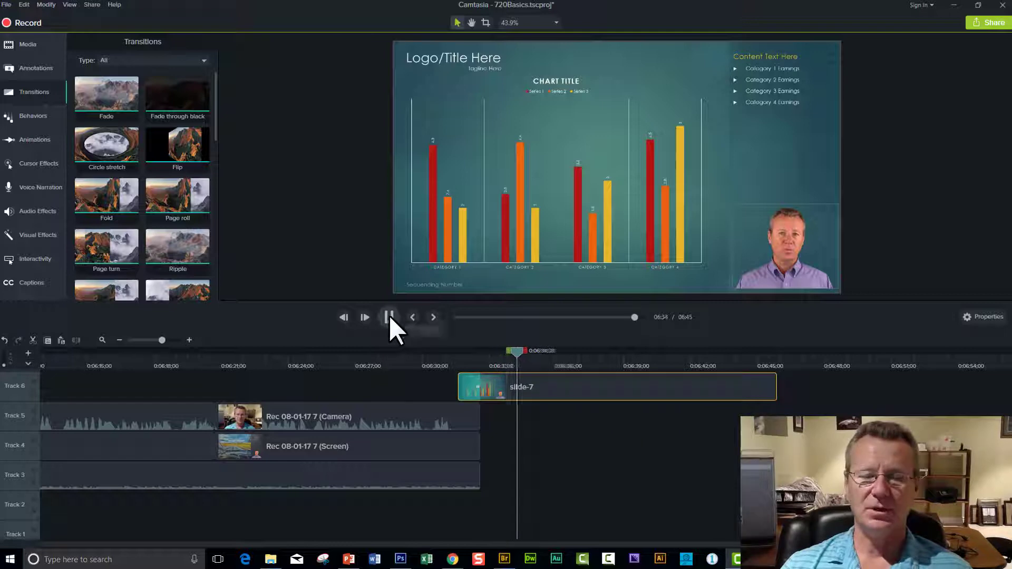
left_click(389, 316)
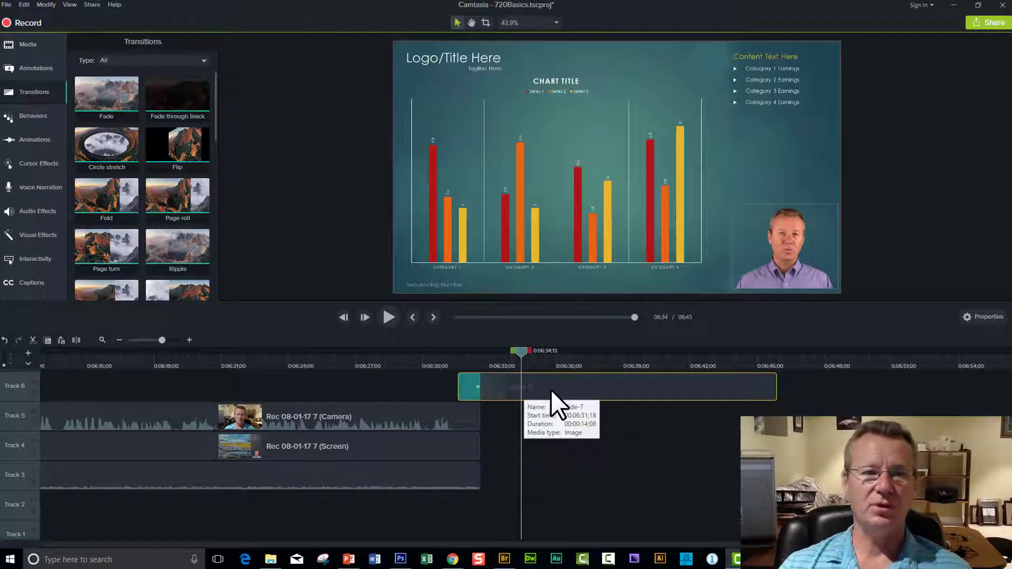
left_click(27, 43)
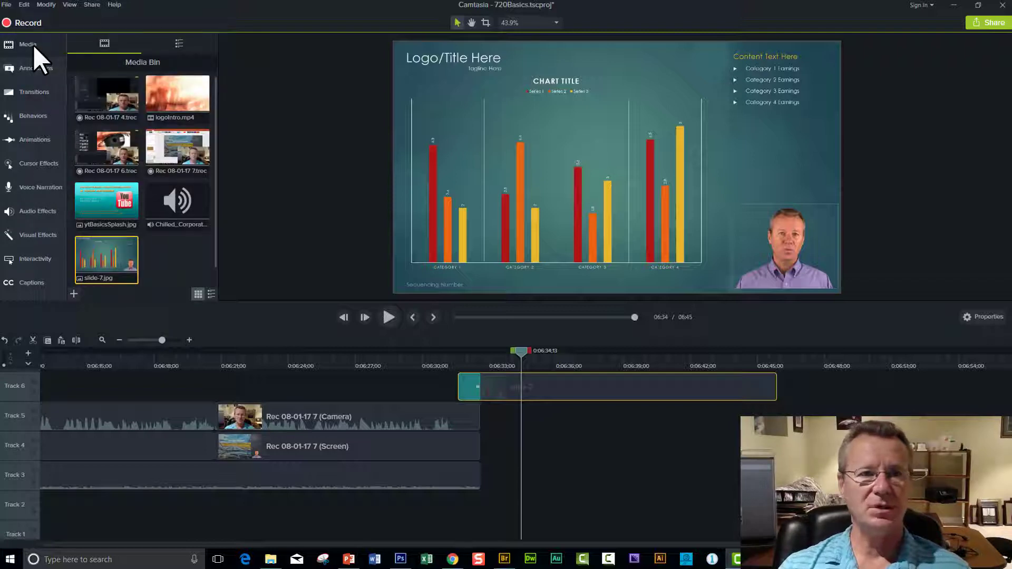
mouse_move(182, 216)
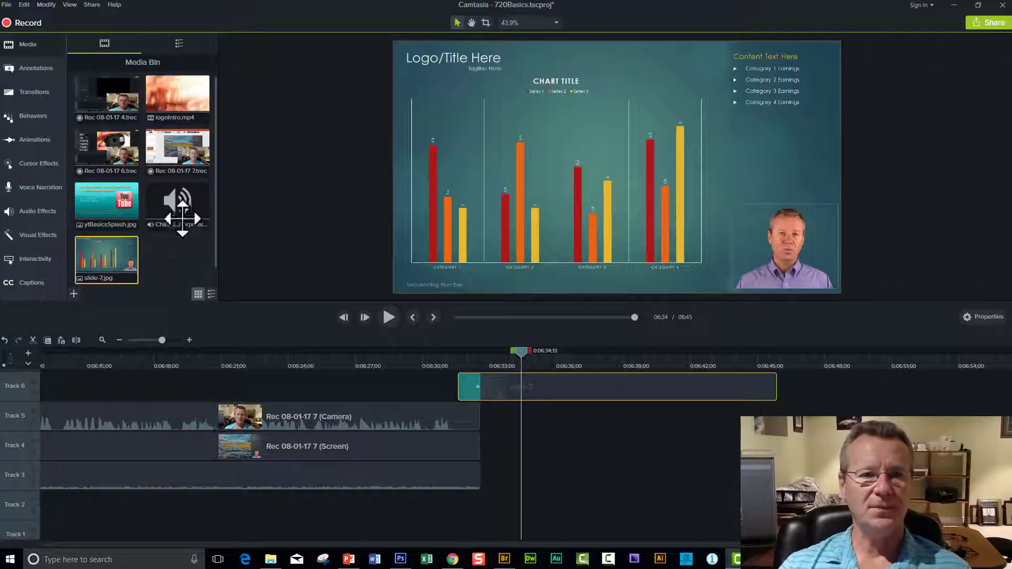
mouse_move(179, 203)
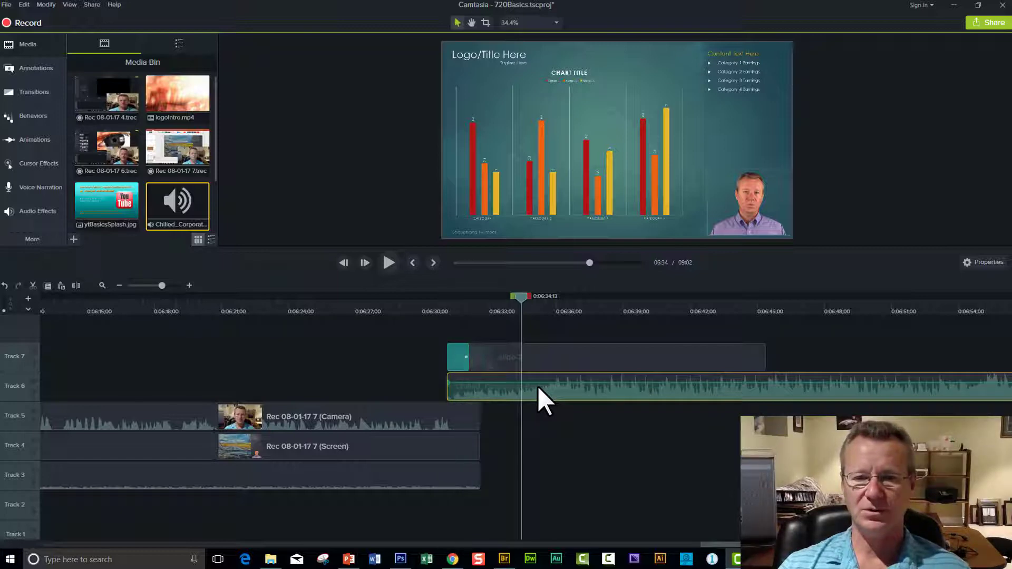
mouse_move(475, 407)
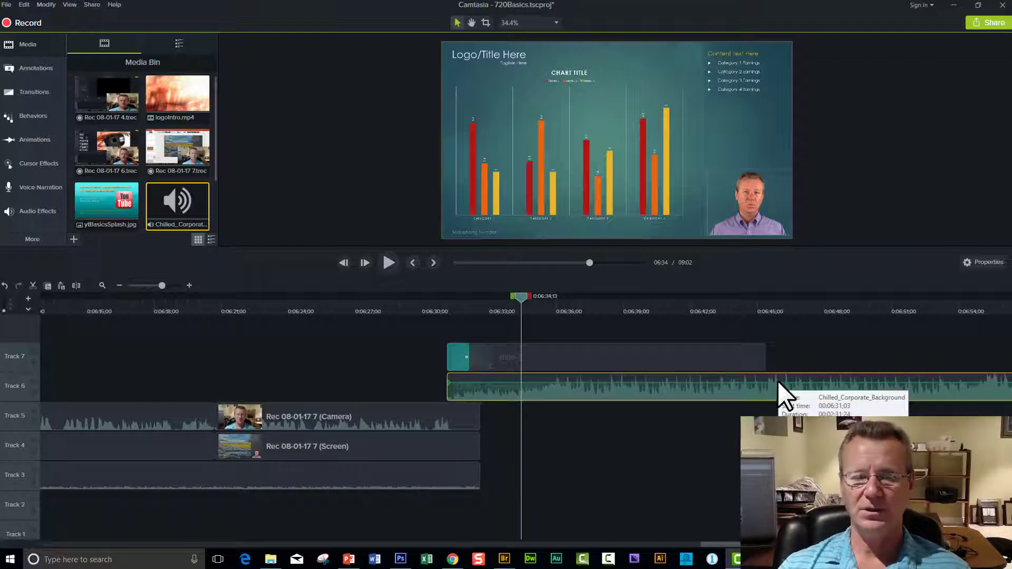
mouse_move(590, 449)
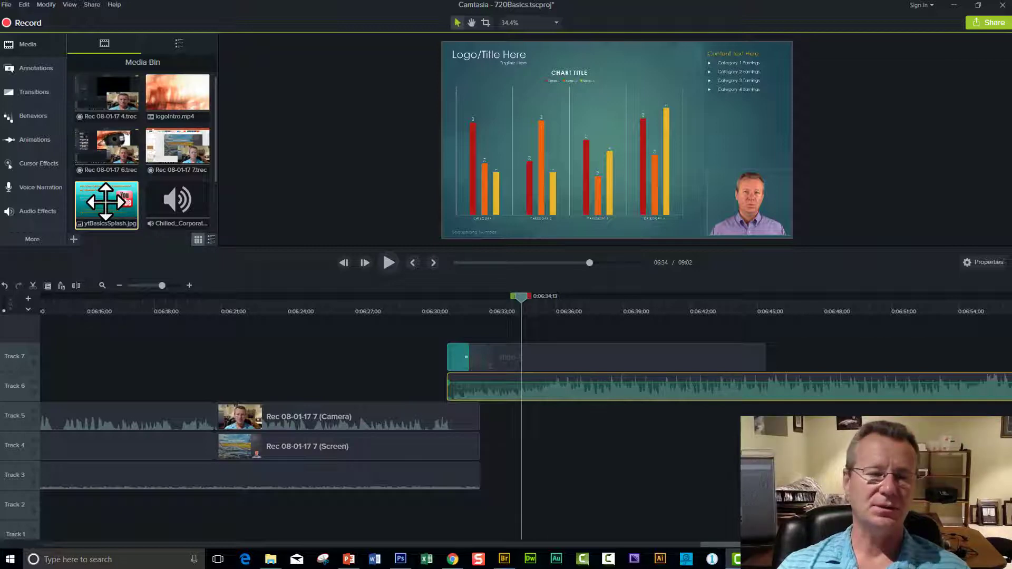
mouse_move(549, 359)
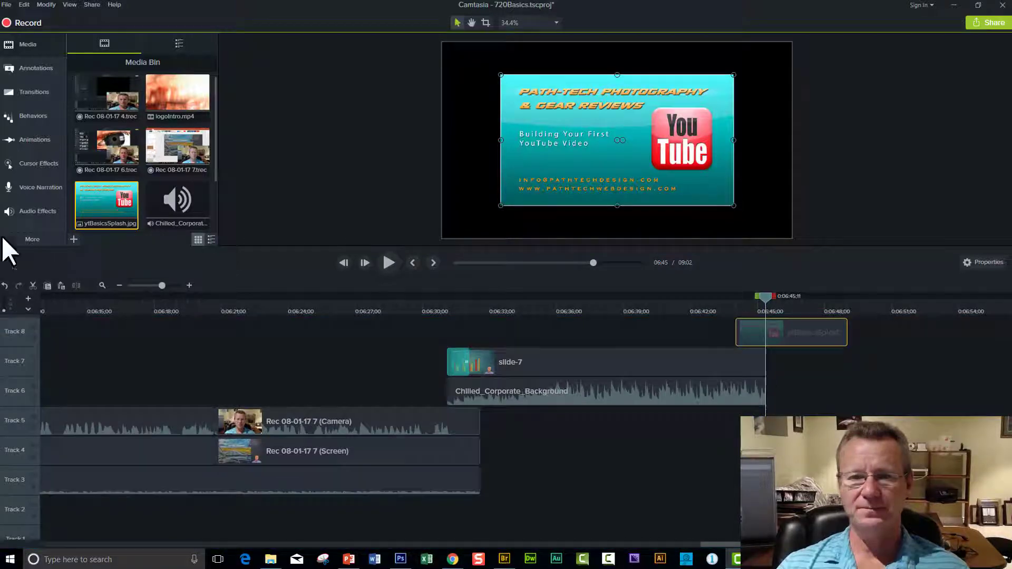
Bring up the Transitions list beneath the added background music.
left_click(34, 92)
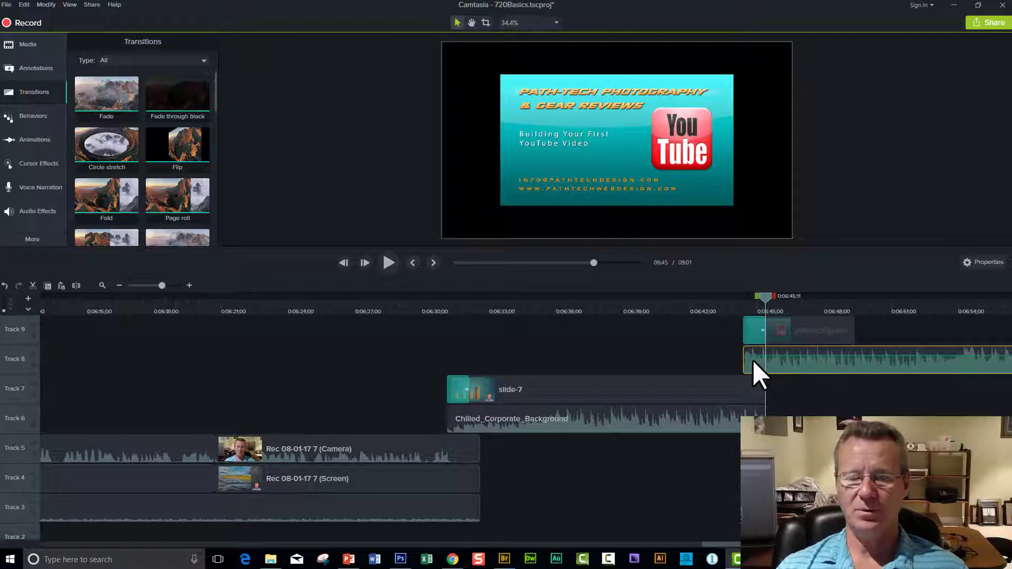
mouse_move(36, 155)
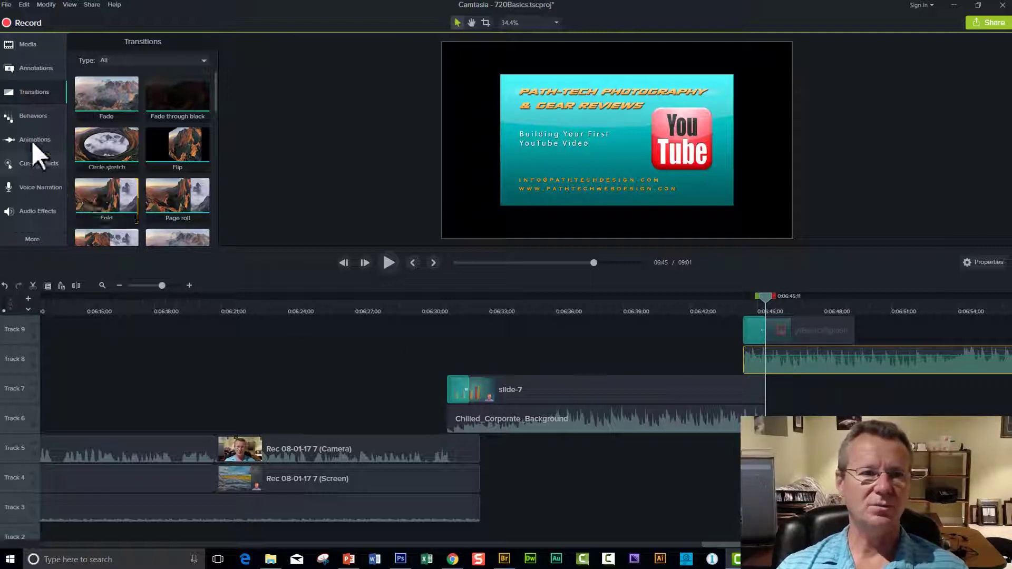
mouse_move(35, 163)
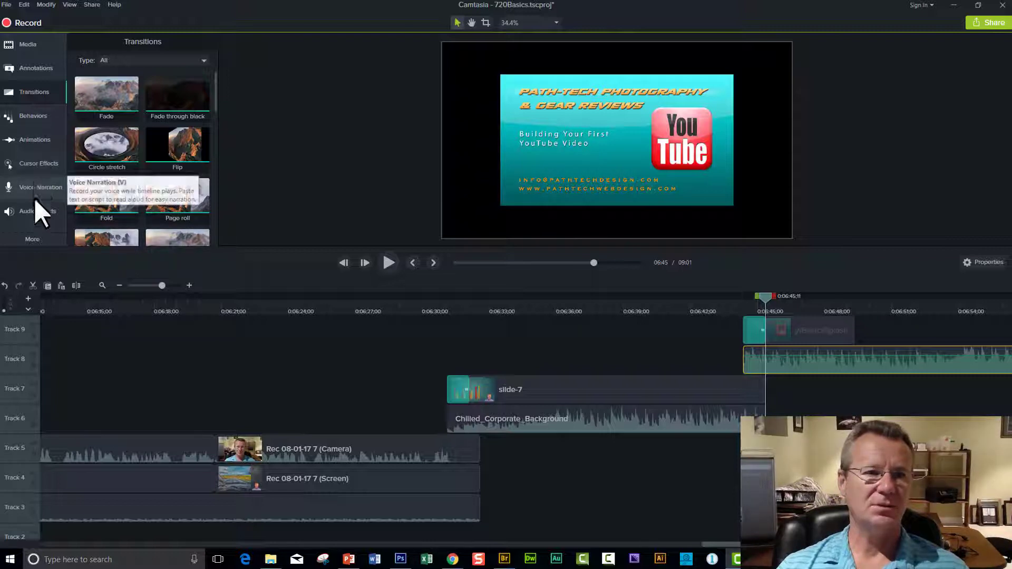
Stretch the YouTube splash image to fill the frame and preview the ending, pausing at 6:48.
left_click(38, 210)
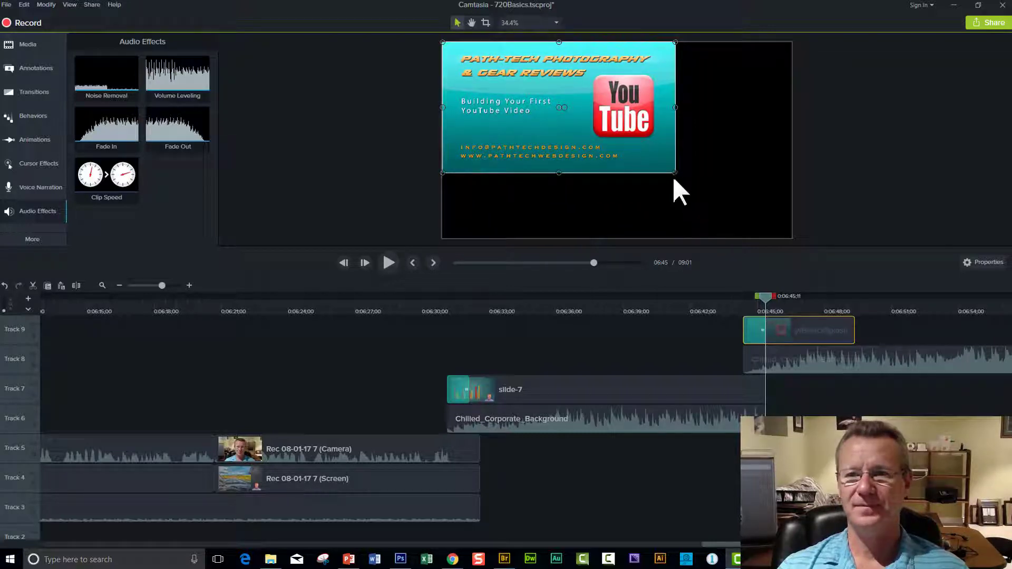
left_click_drag(674, 173, 779, 237)
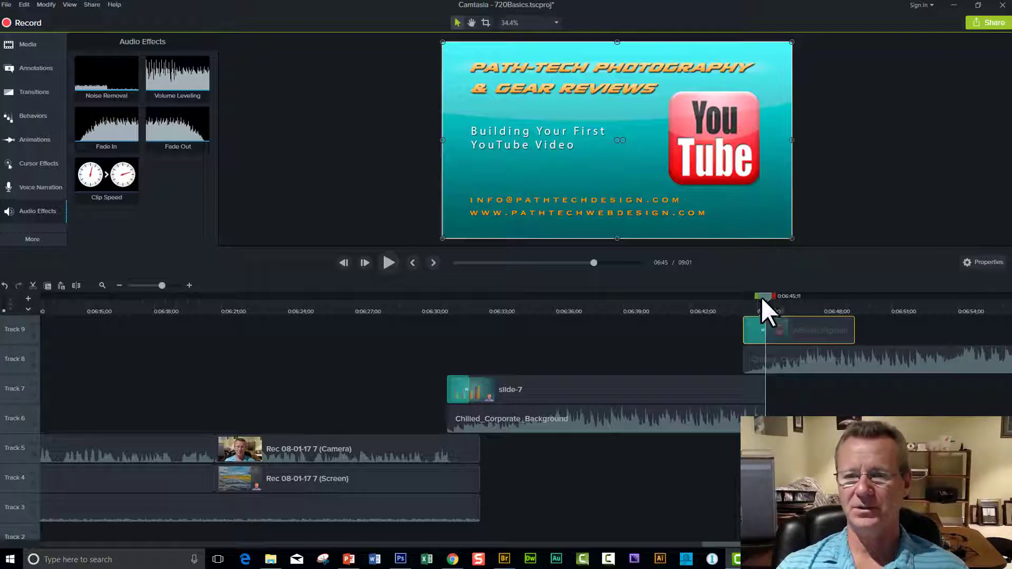
left_click(389, 262)
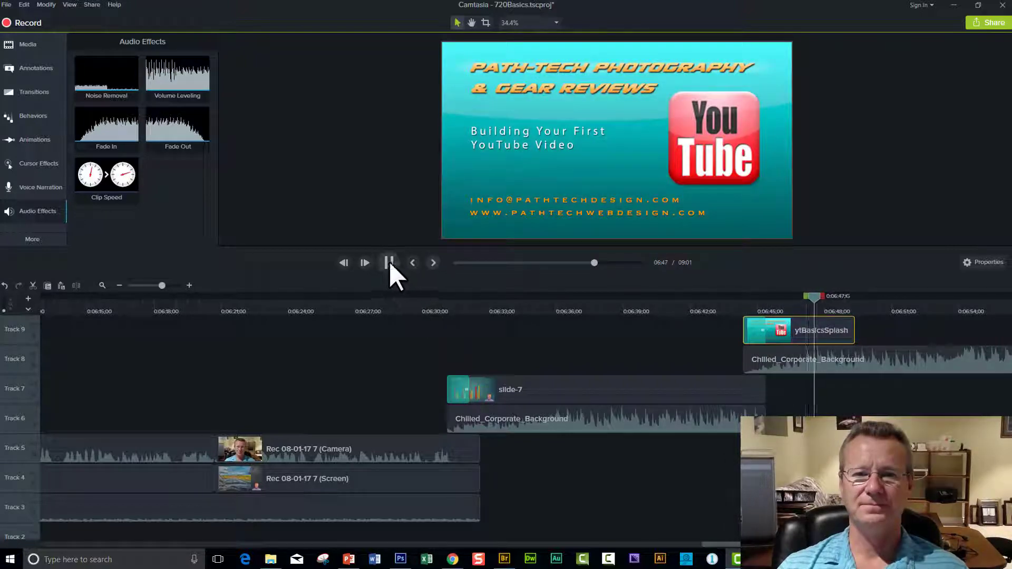
left_click(389, 262)
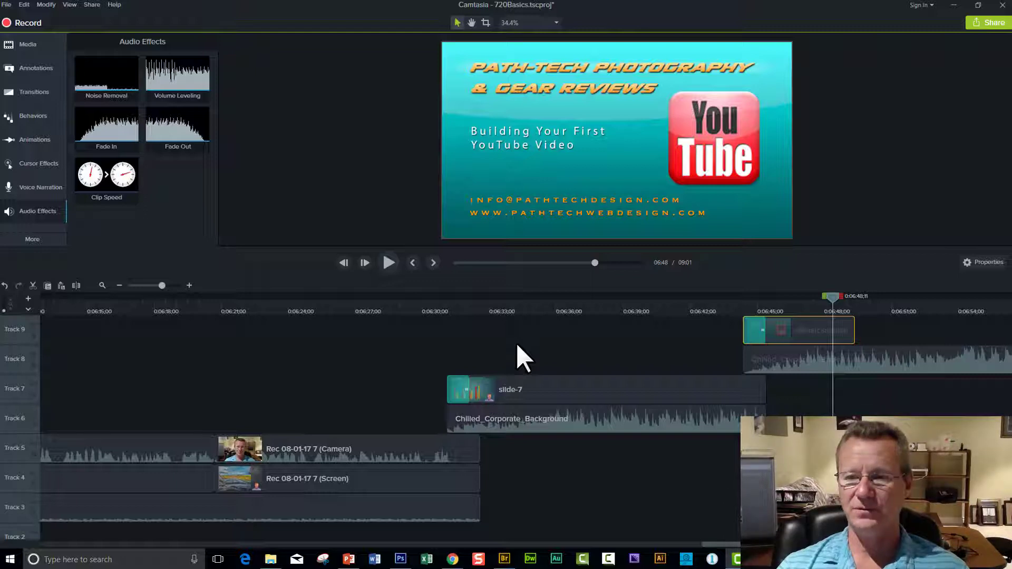
mouse_move(791, 407)
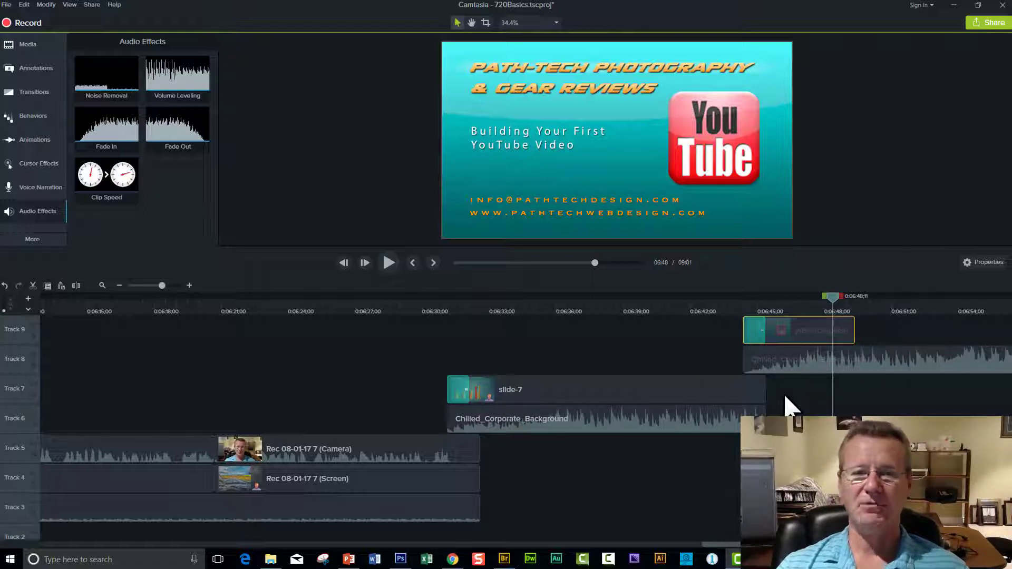